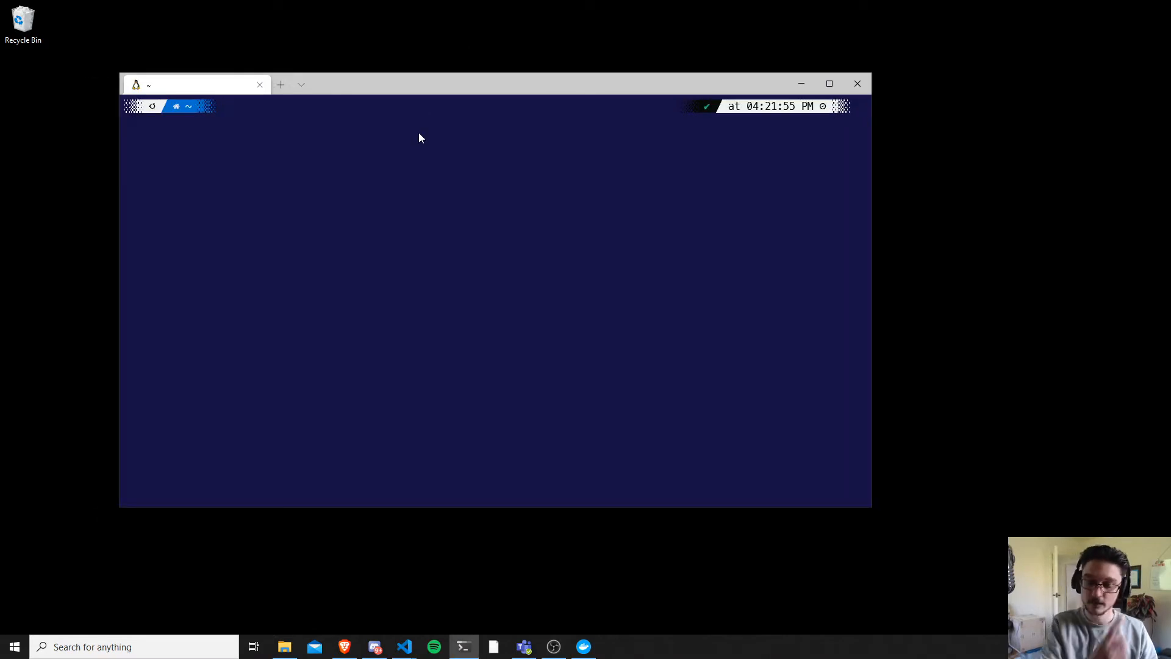
mouse_move(478, 466)
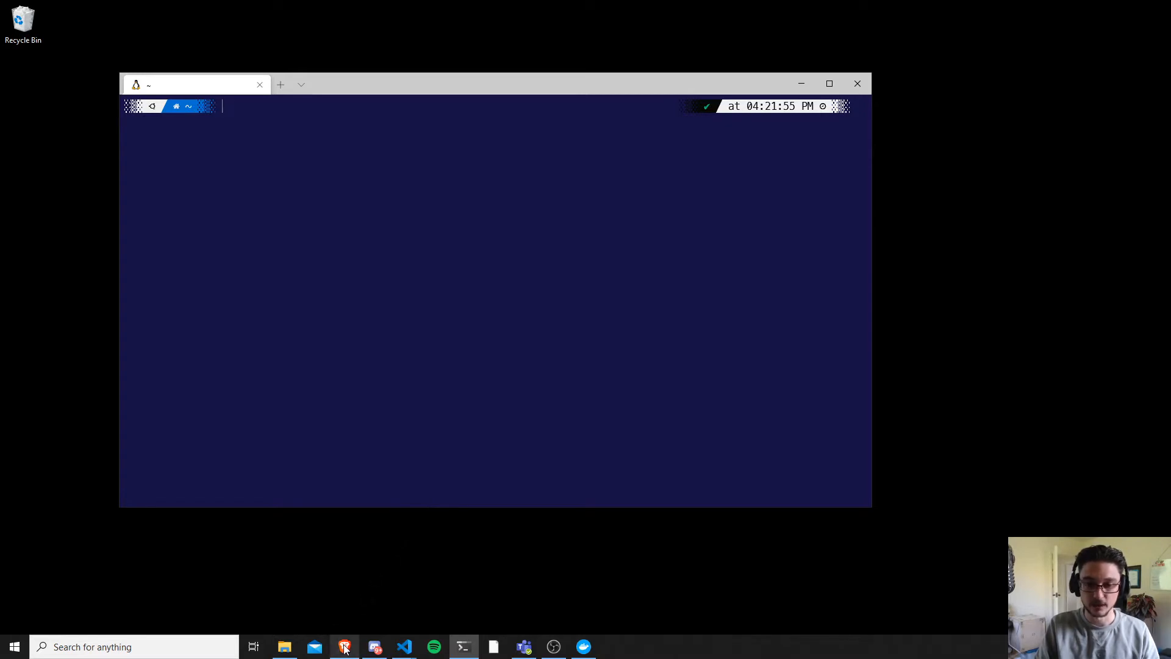
- Bring Brave forward to reach the Docker Hub page for Docker Desktop for Windows
left_click(344, 647)
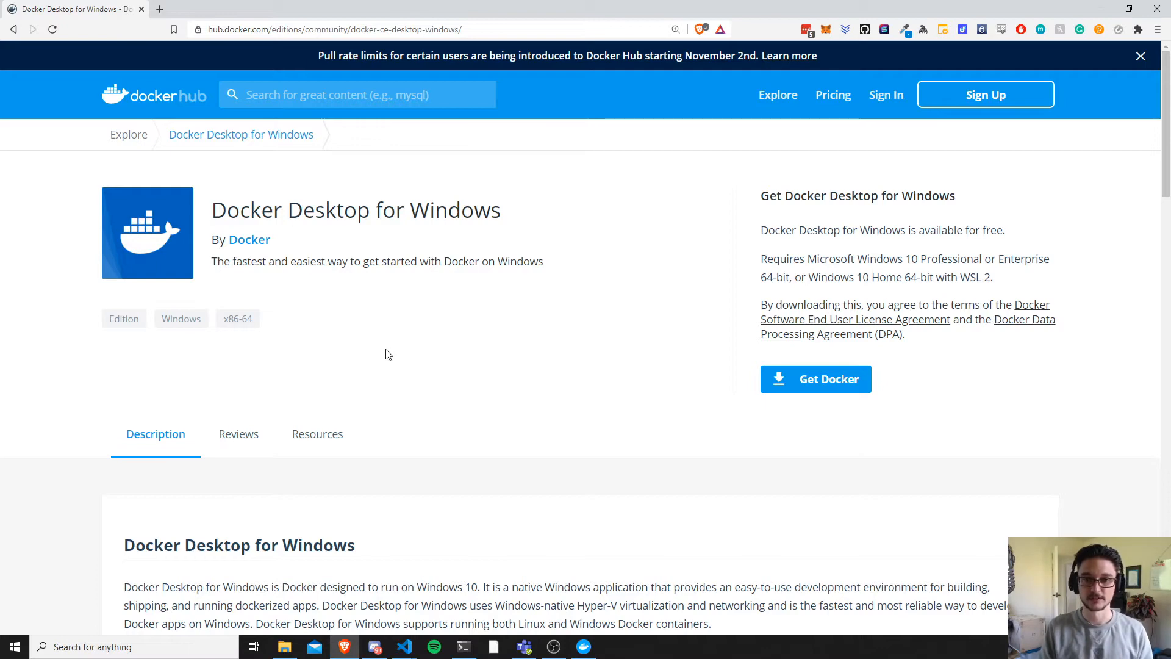
mouse_move(349, 358)
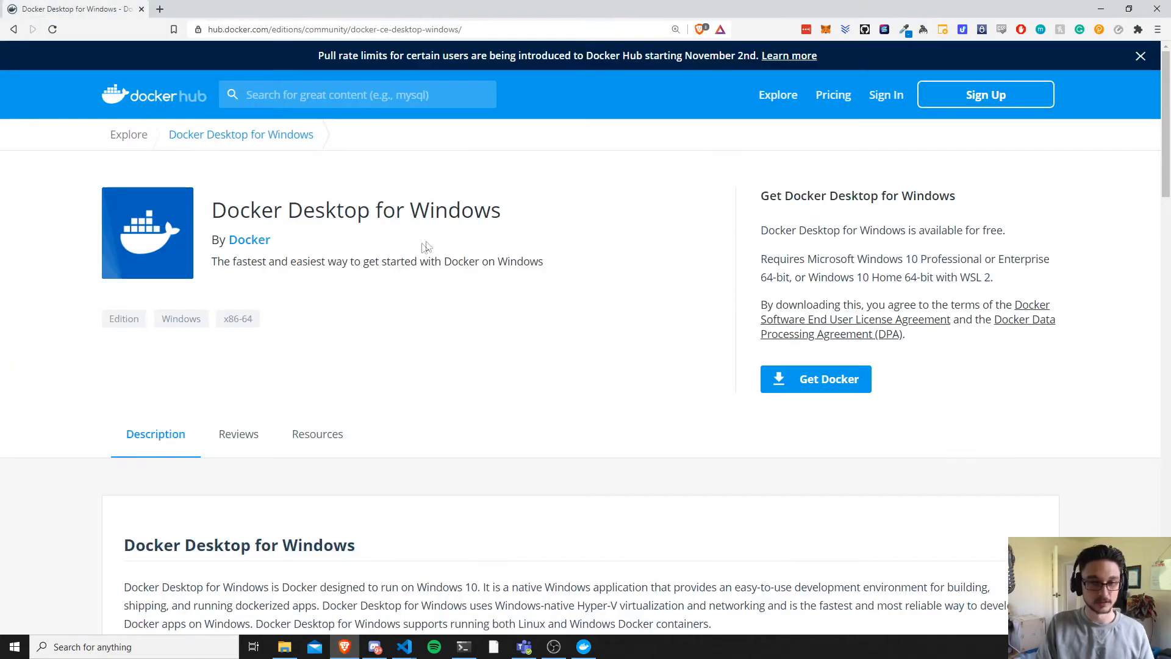
- Bring up Docker Desktop and go to its Resources > WSL Integration settings
left_click(463, 647)
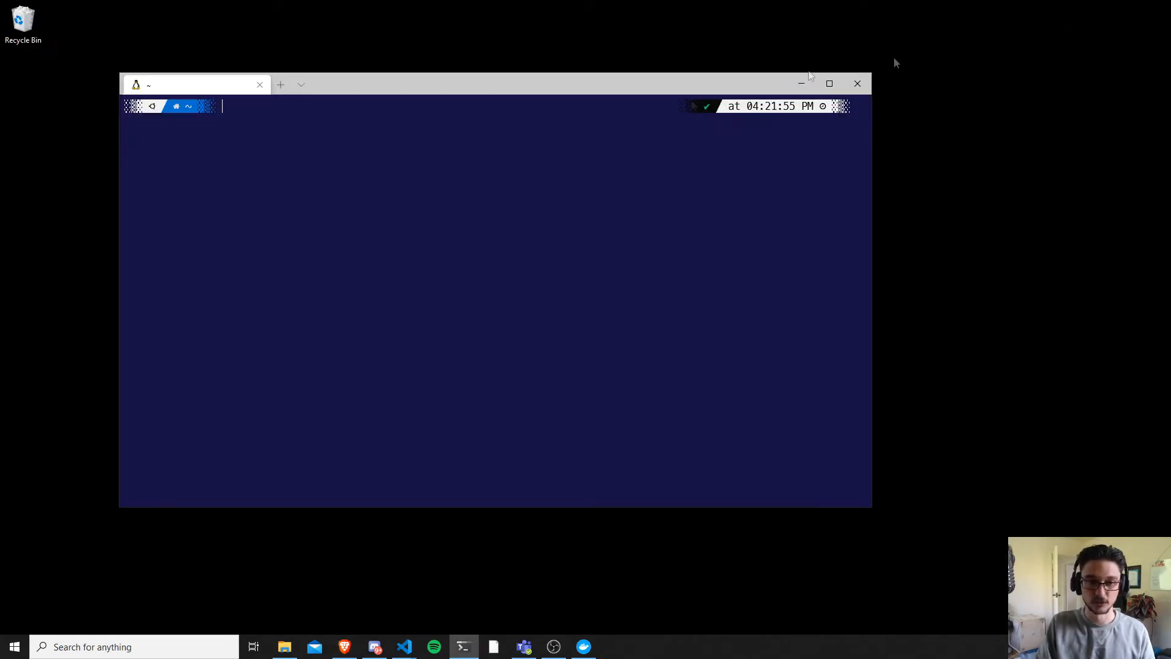
mouse_move(25, 616)
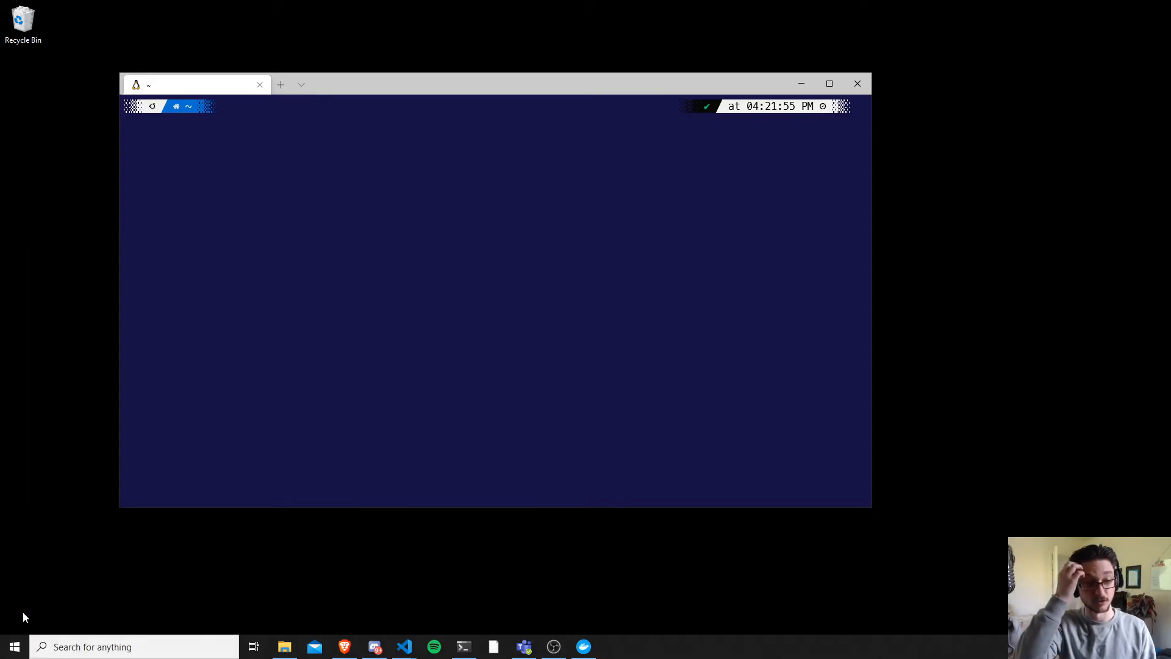
left_click(583, 646)
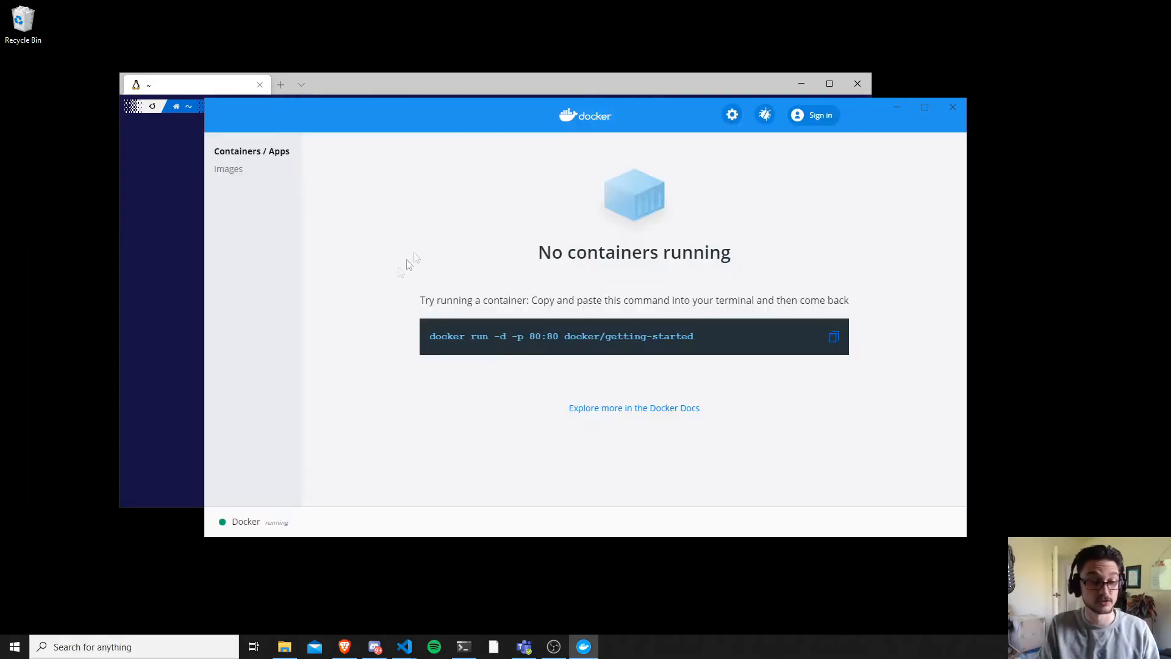
mouse_move(404, 172)
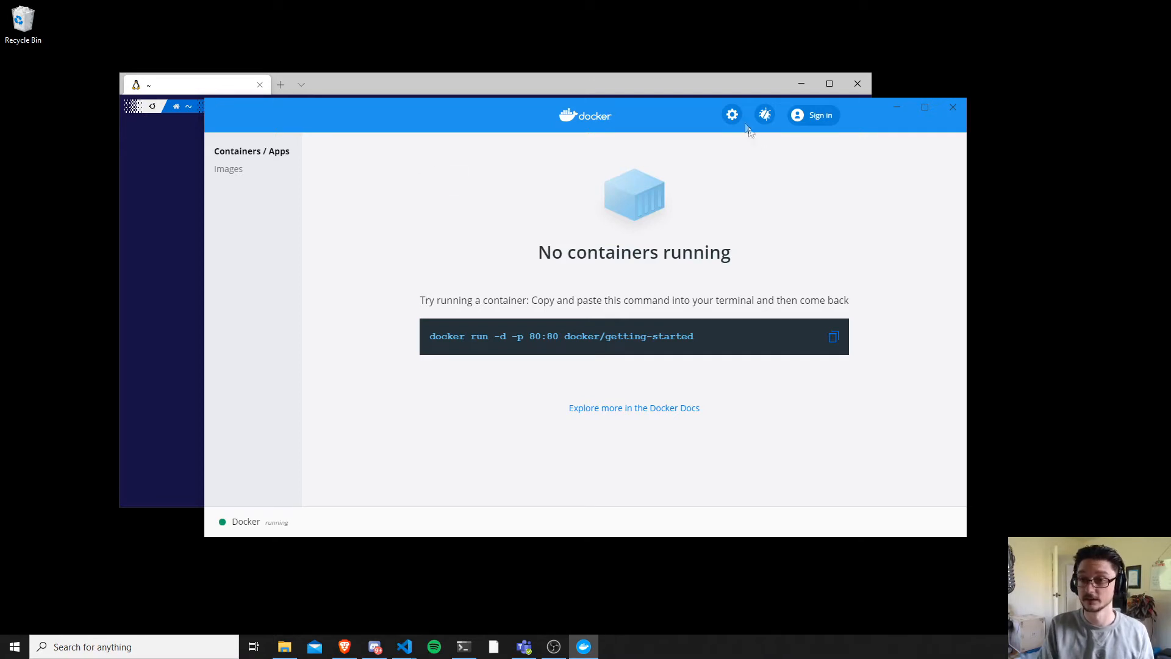
left_click(731, 115)
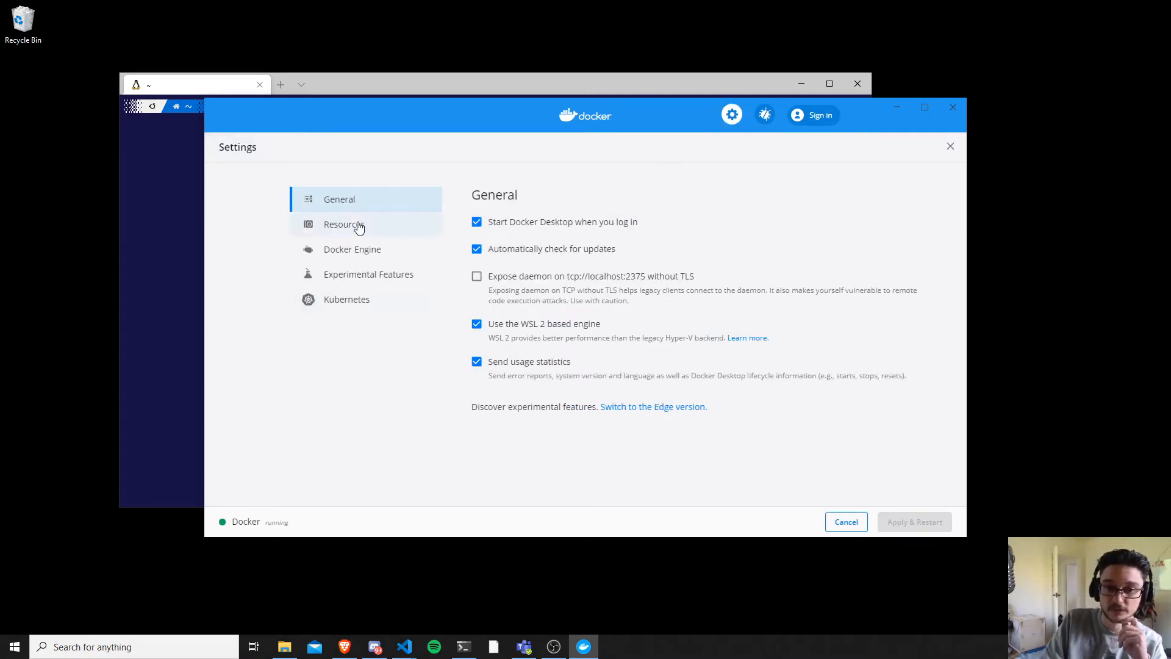
left_click(344, 223)
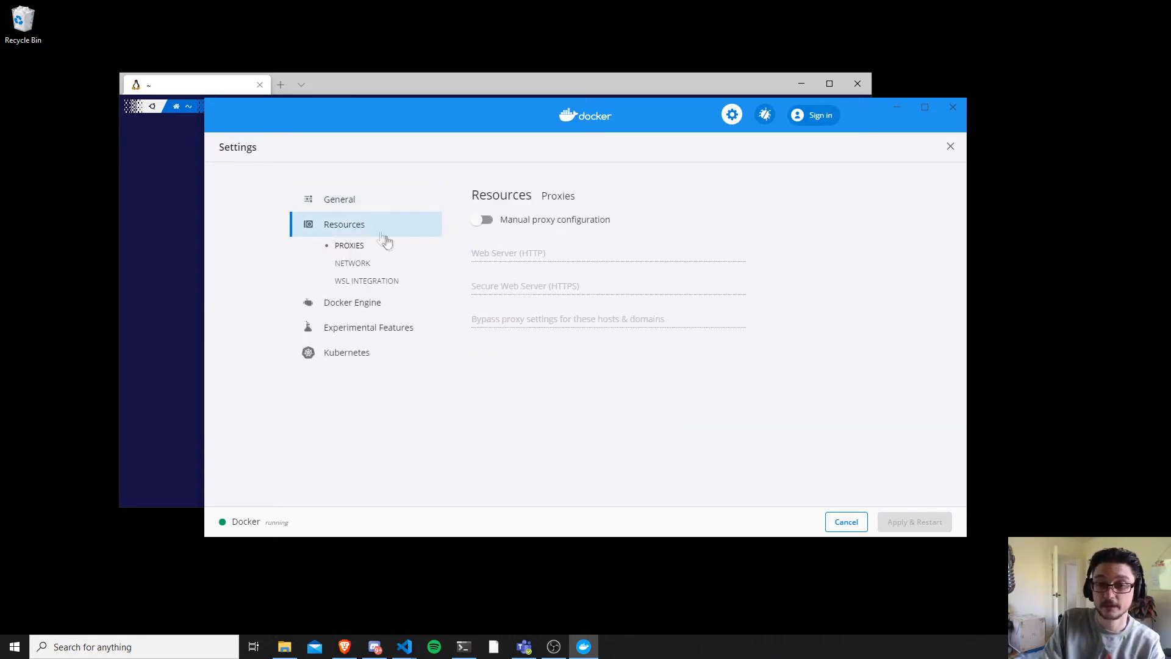
mouse_move(385, 285)
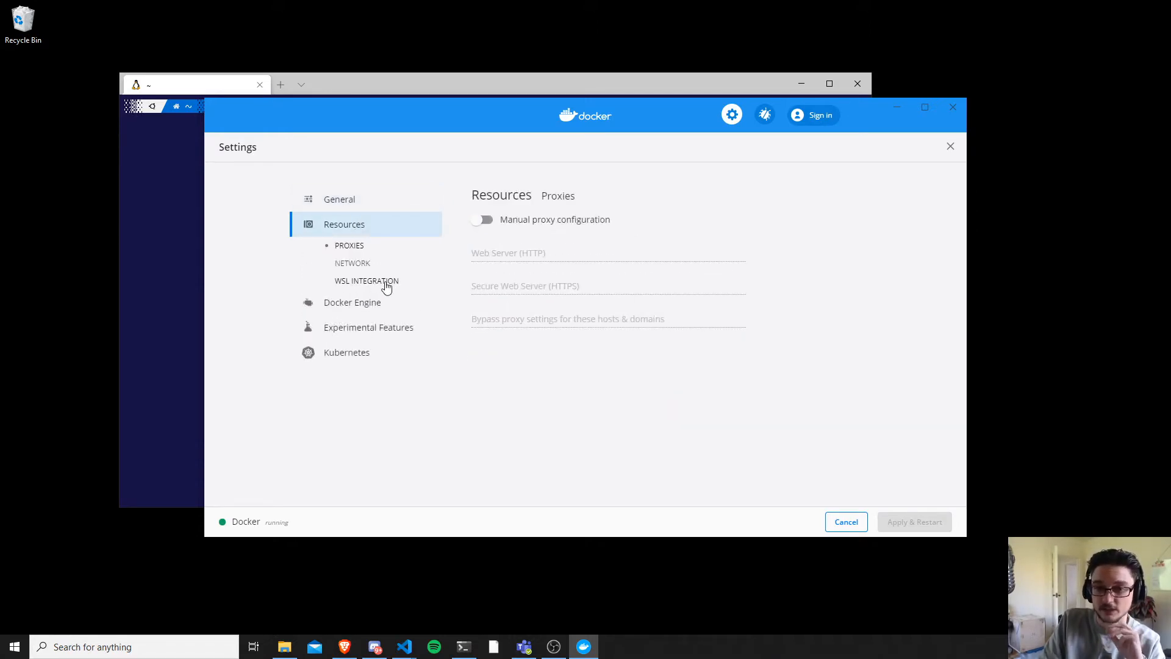
left_click(365, 280)
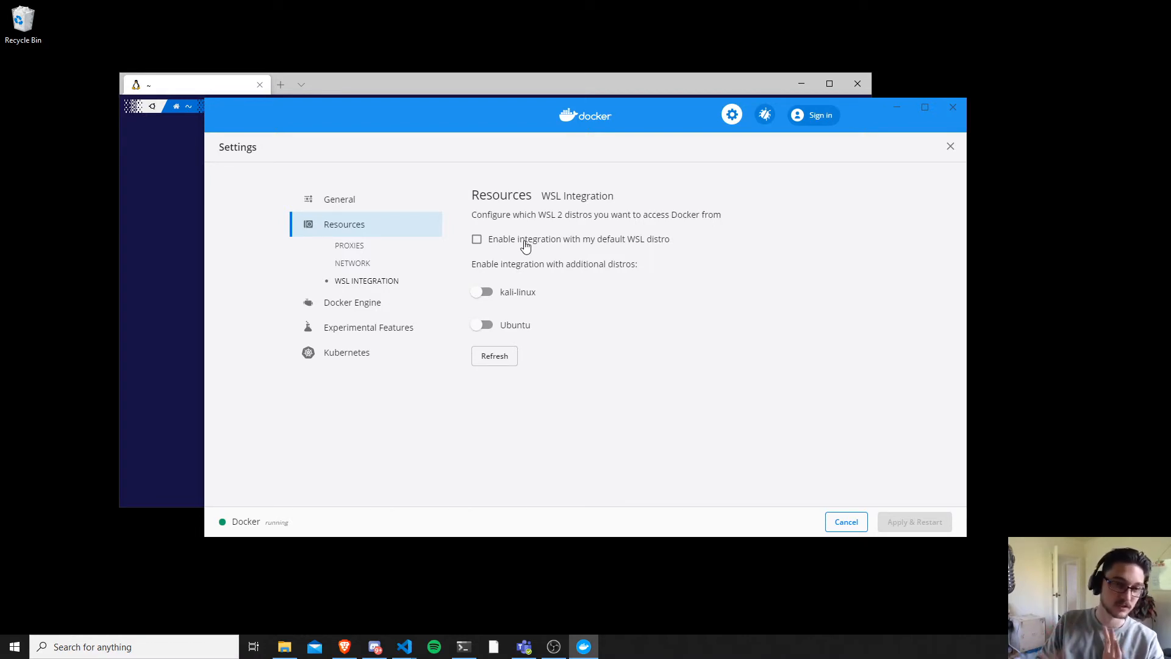
mouse_move(414, 314)
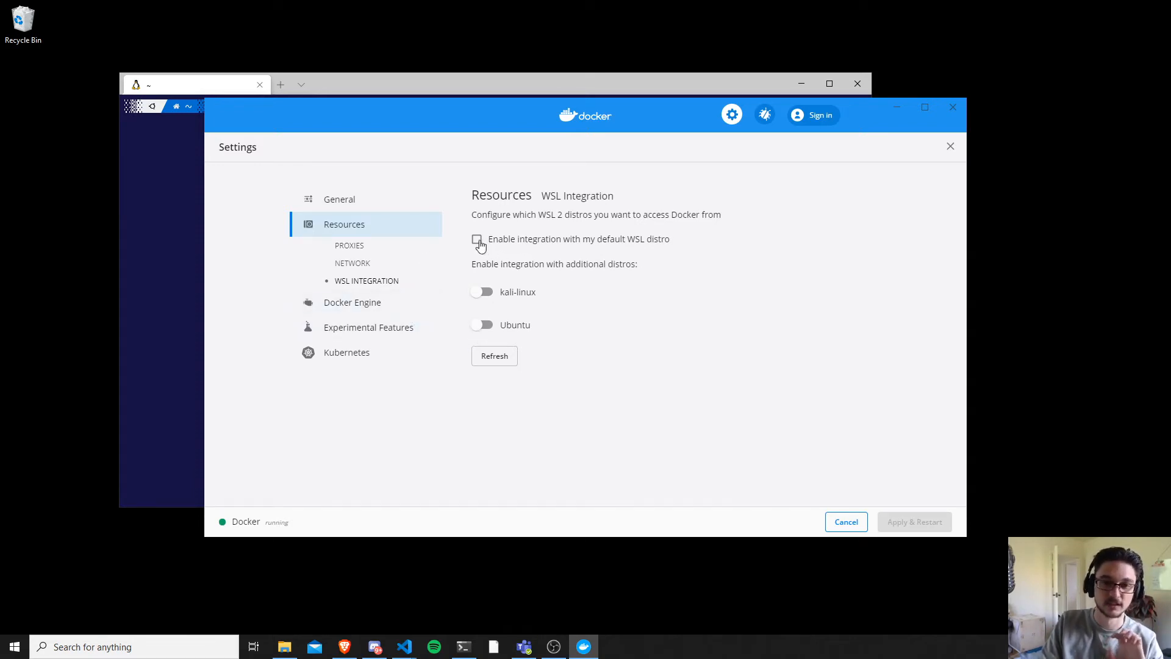
- Enable integration for the default WSL distro and Ubuntu, then apply and restart Docker
left_click(477, 237)
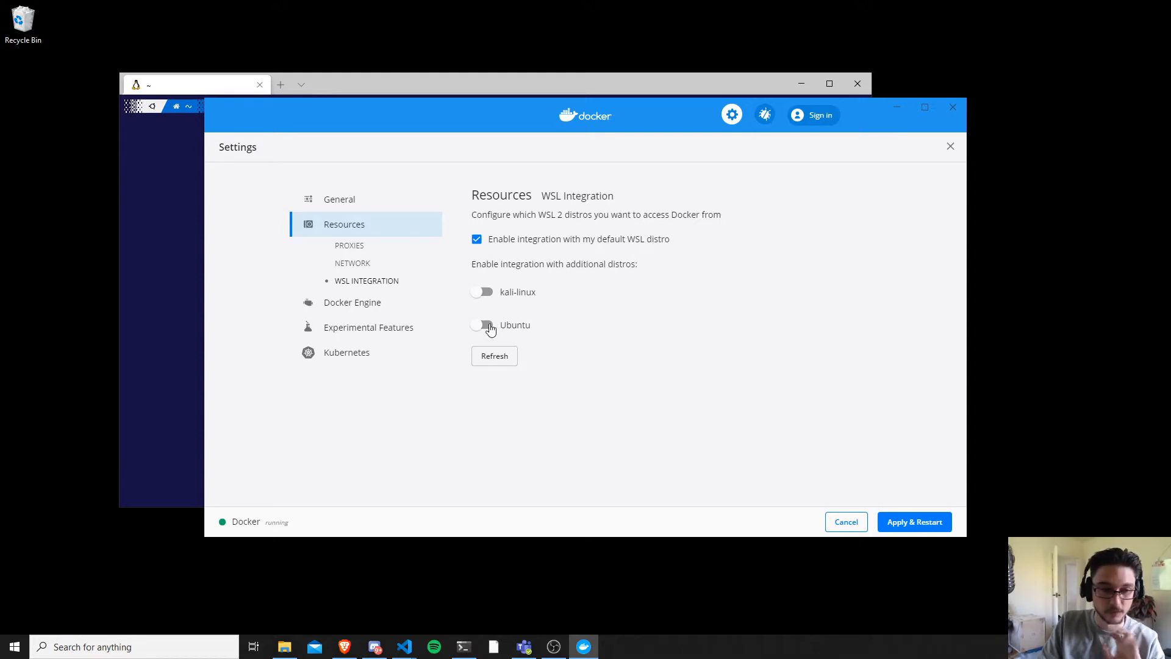
left_click(481, 325)
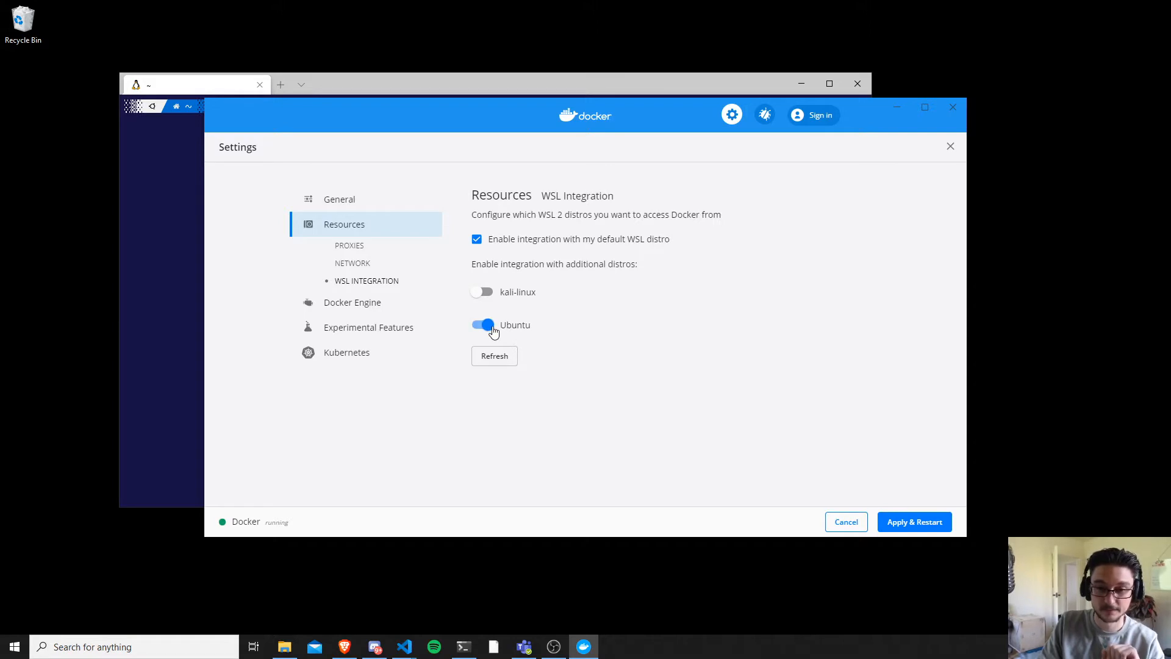
mouse_move(740, 599)
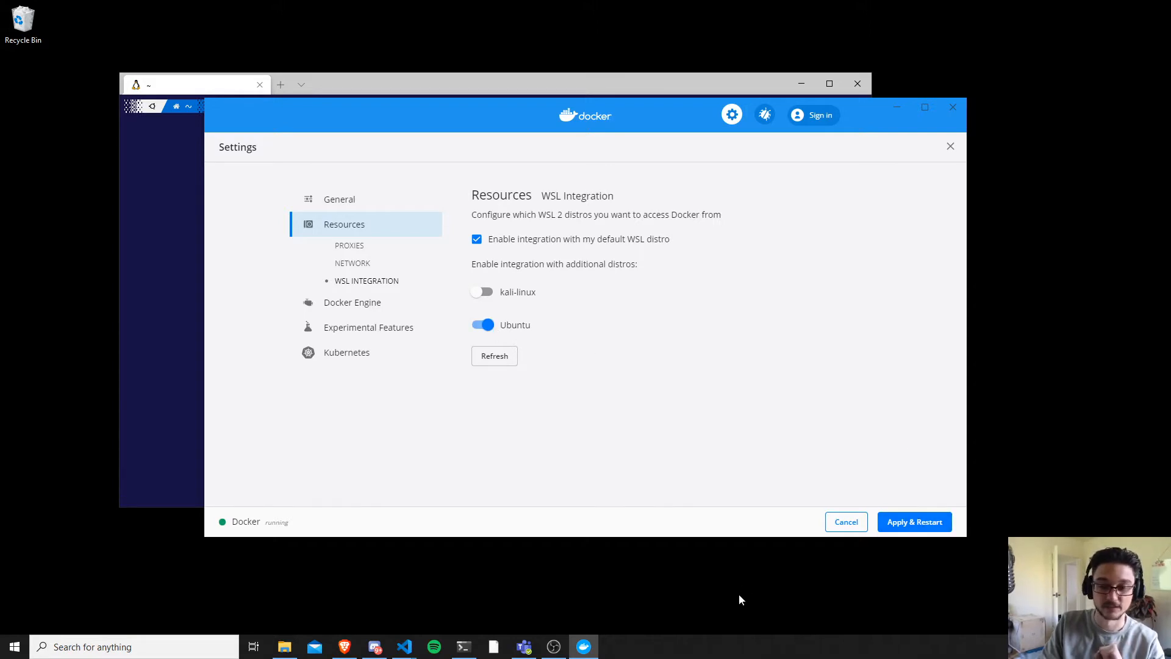
left_click(914, 521)
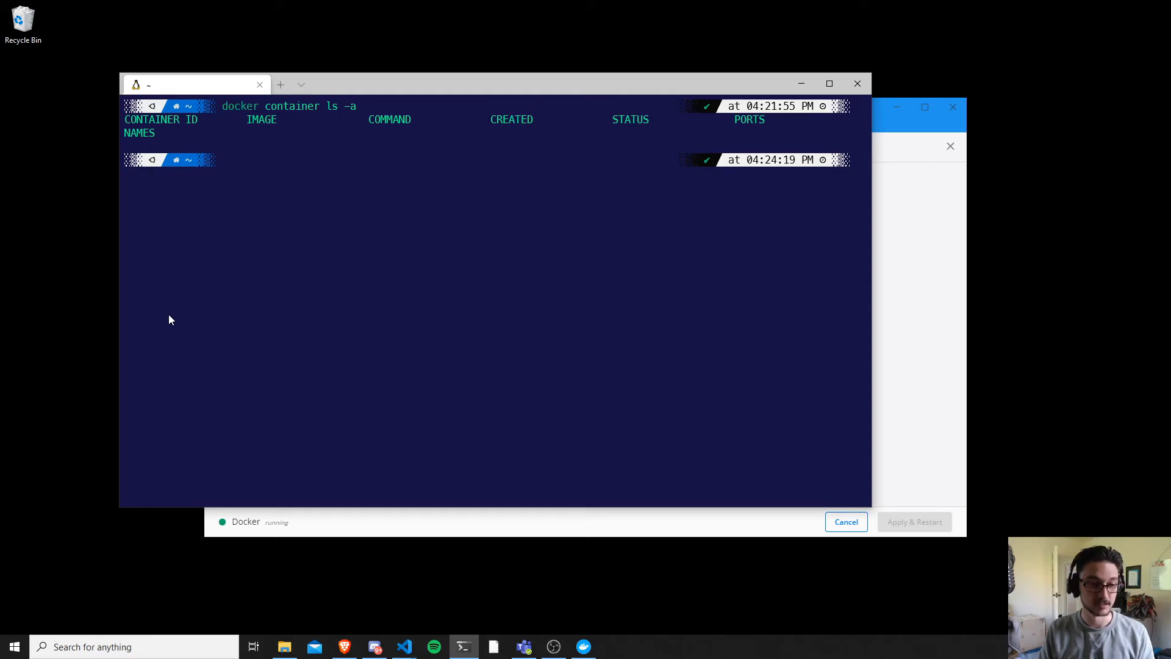
mouse_move(1033, 295)
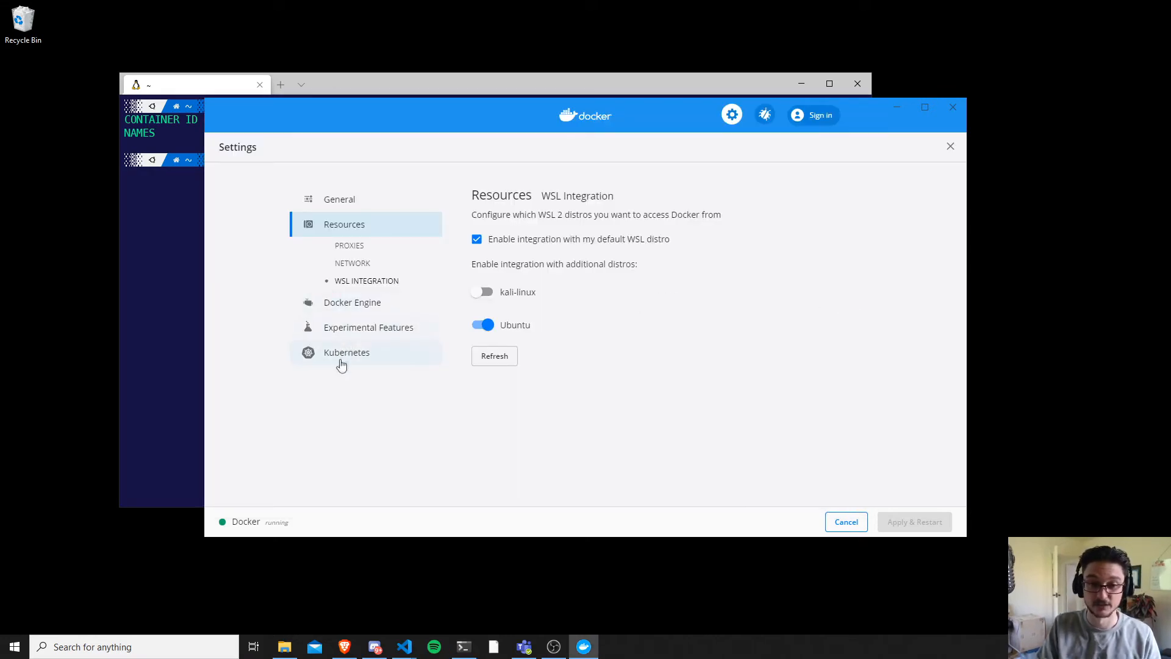
- Enable Kubernetes, apply and restart, and confirm installing the cluster
left_click(346, 351)
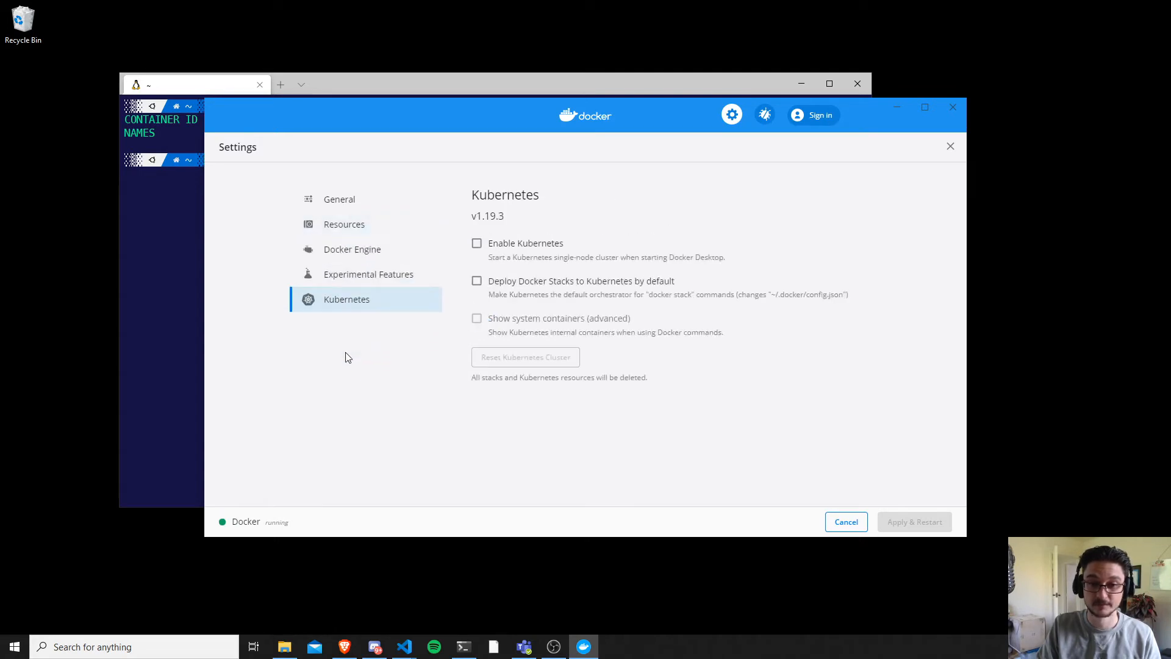
left_click(477, 243)
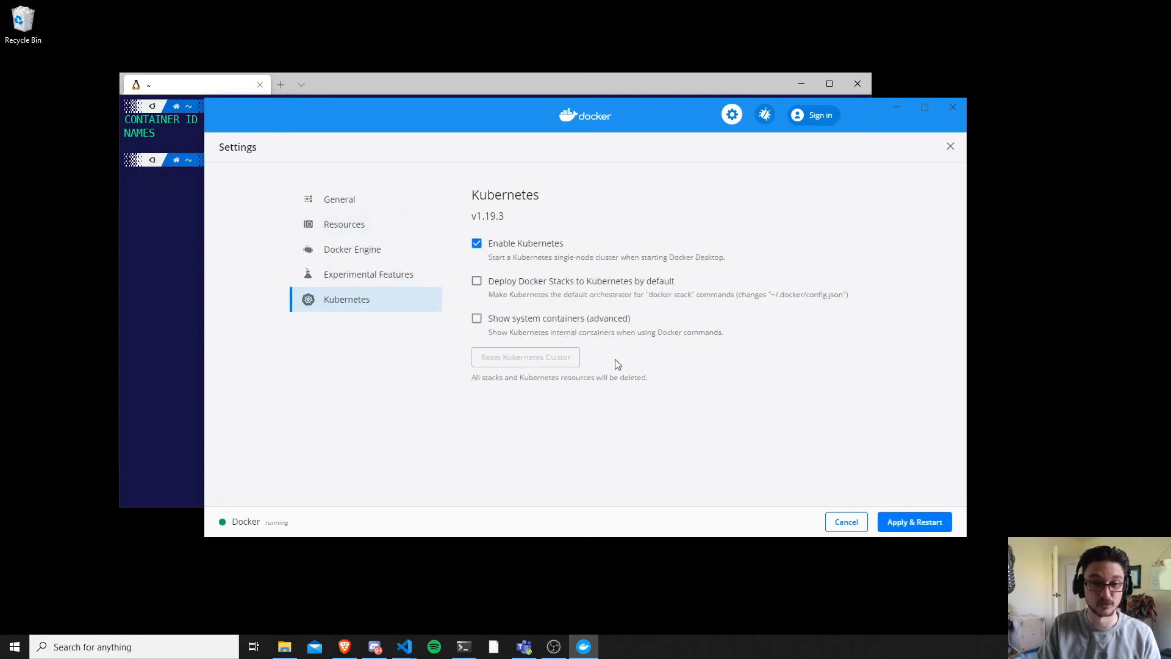
mouse_move(506, 635)
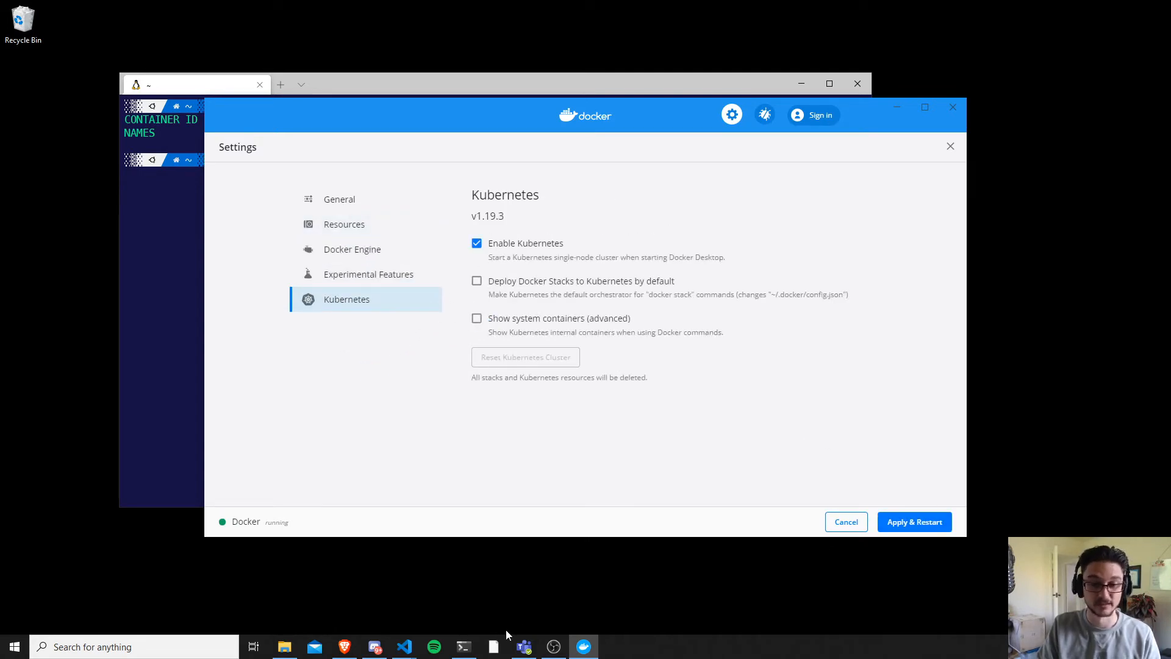
left_click(914, 520)
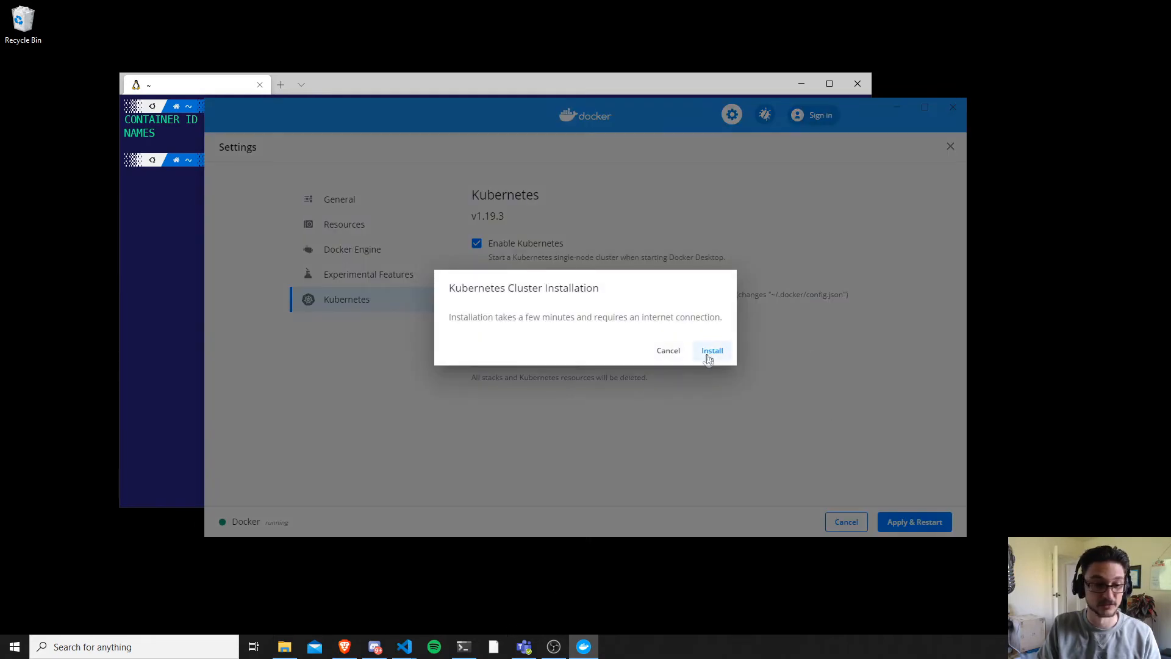
left_click(711, 350)
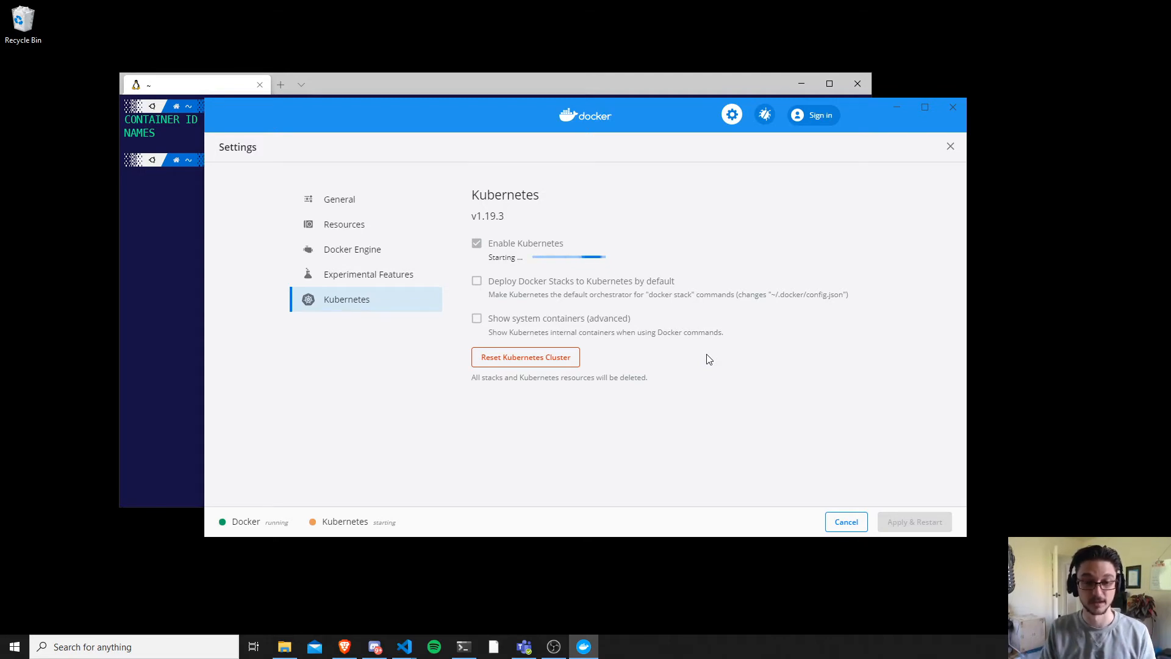
mouse_move(254, 525)
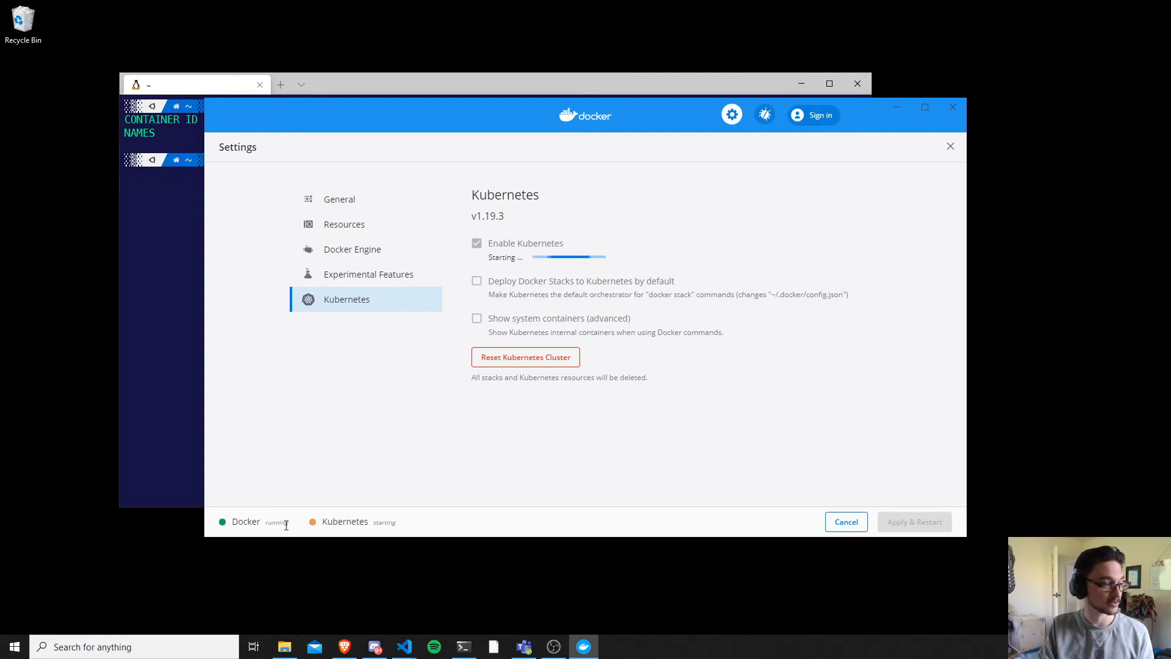
double_click(345, 521)
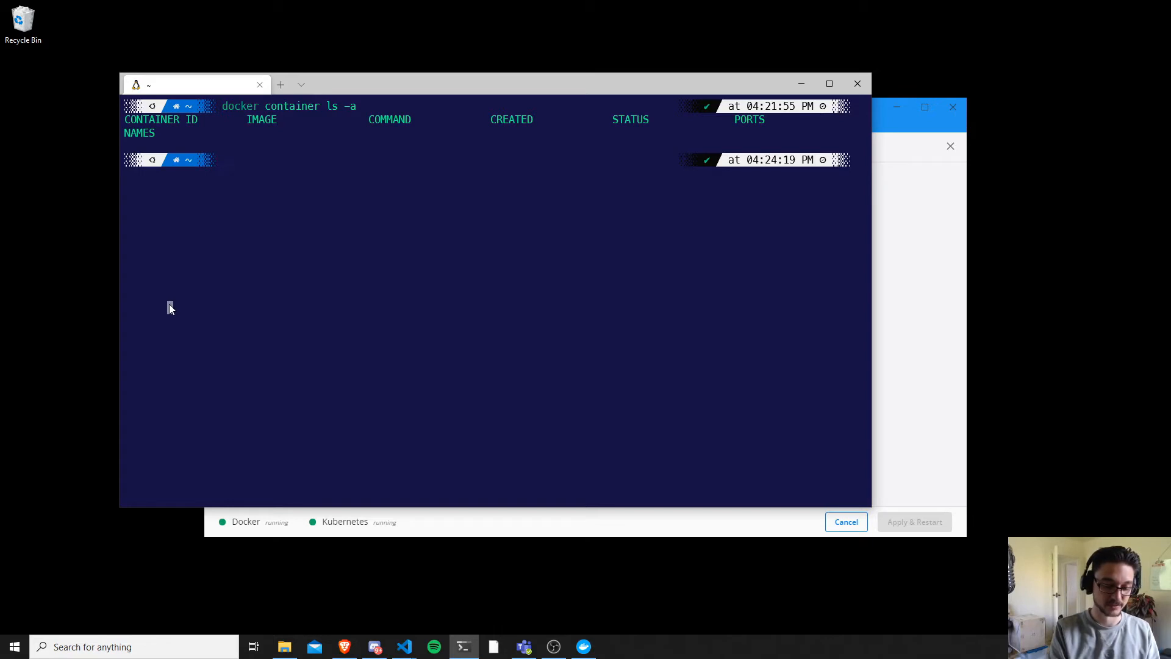
- Run kubectl get nodes to list the docker-desktop node as Ready
type("kubectl get node")
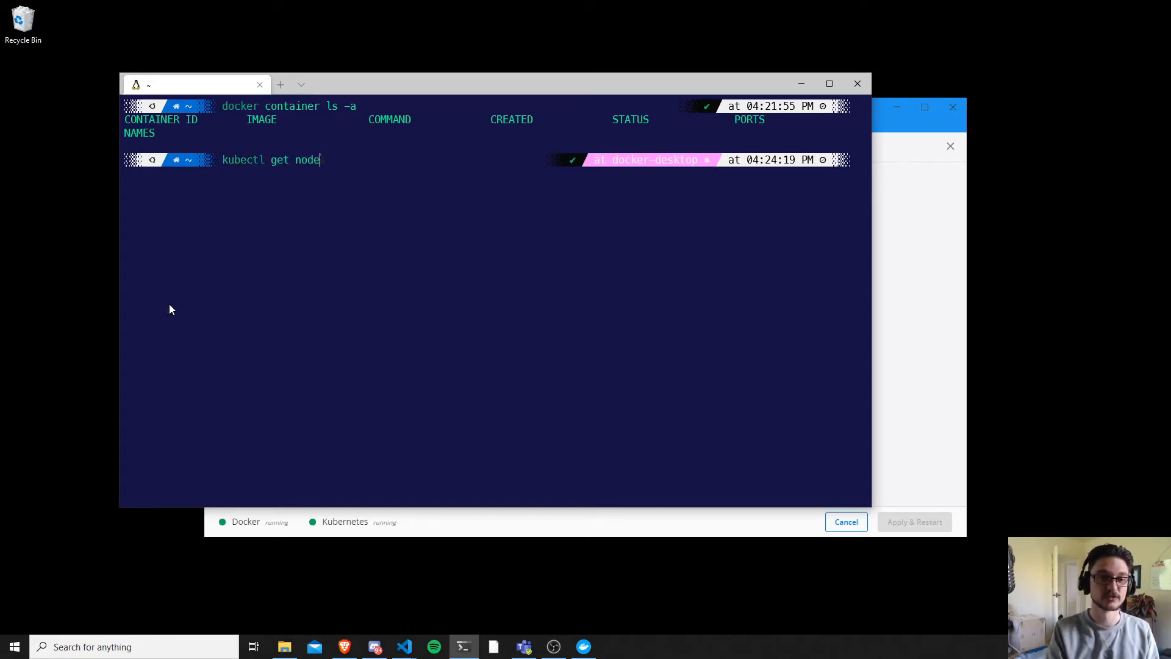
type("s")
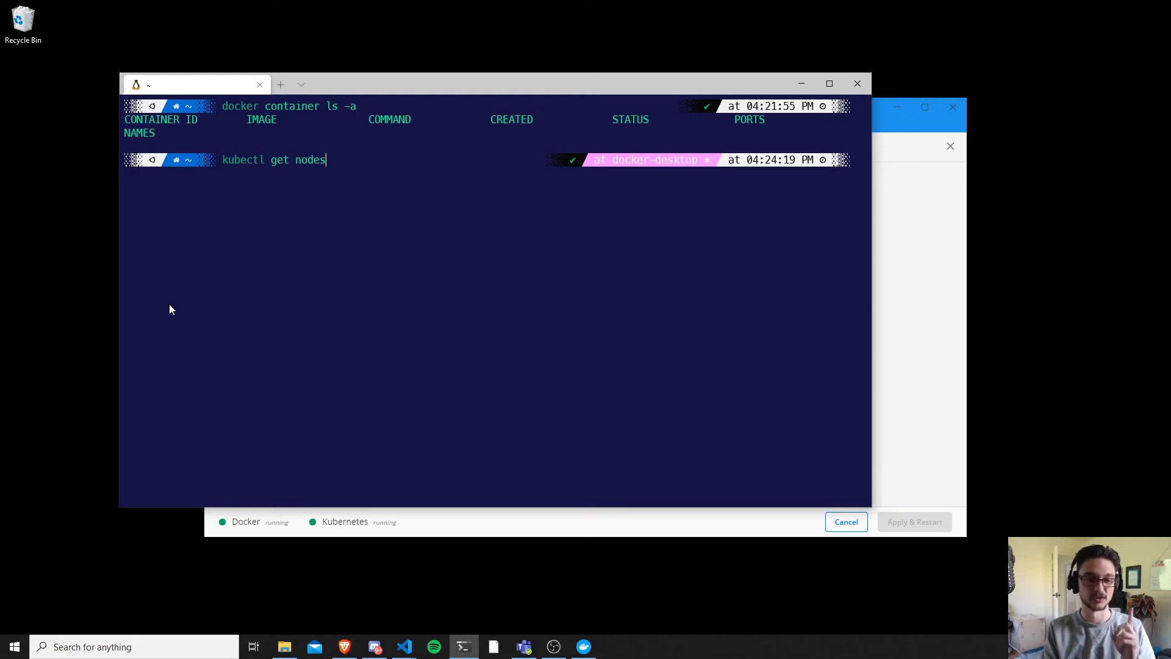
key("Return")
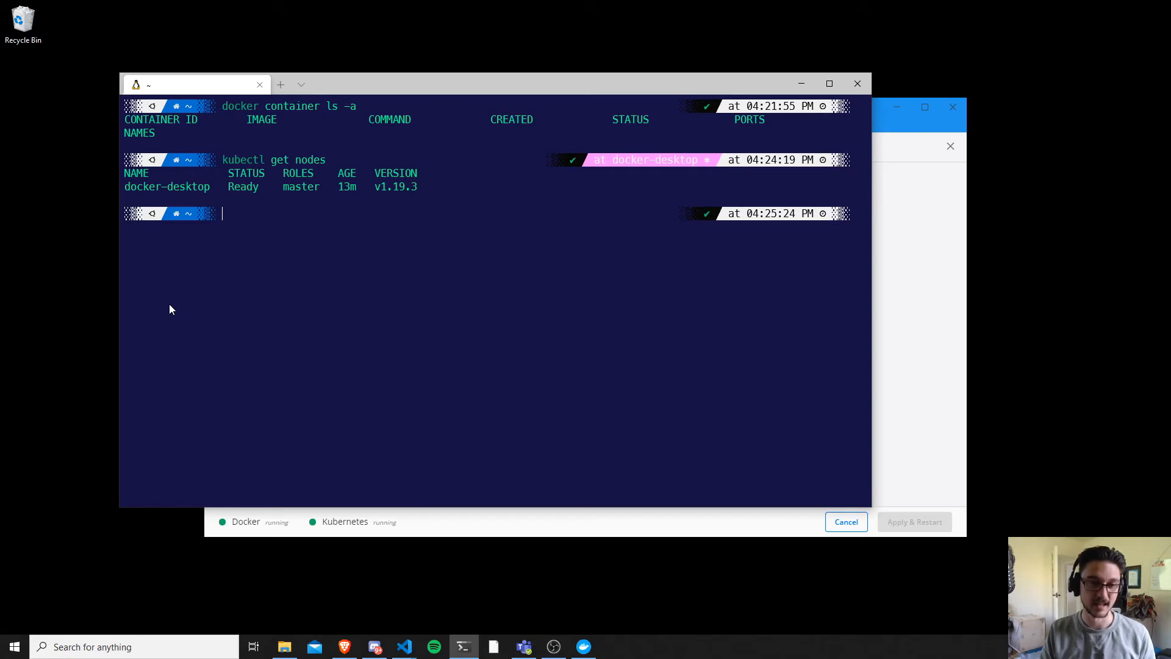
mouse_move(360, 274)
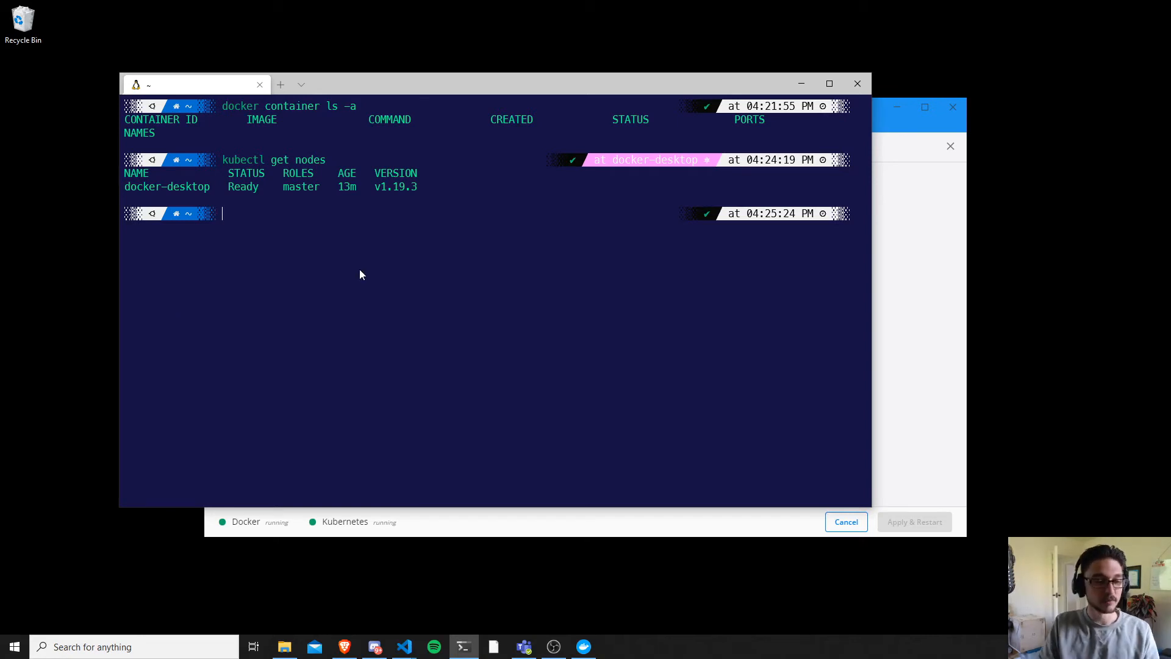
- Start a detached nginx container named web publishing 8080:80 and allow it through the firewall
type("docker run -it --rm -d -p 8080:80 --name web nginx")
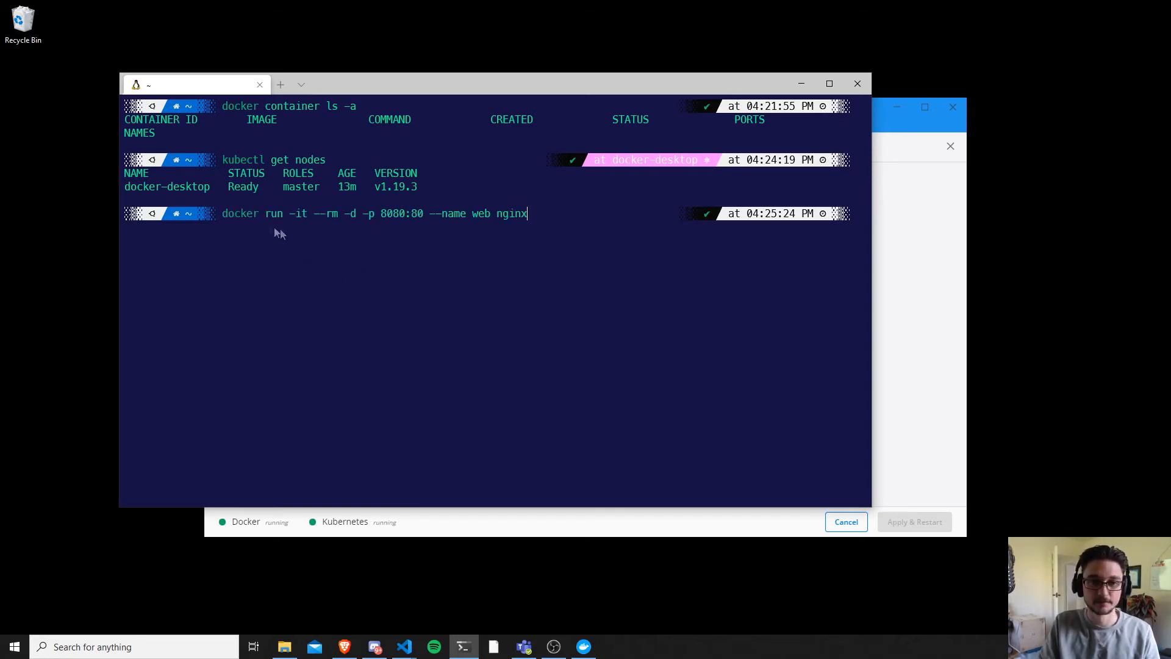
mouse_move(405, 301)
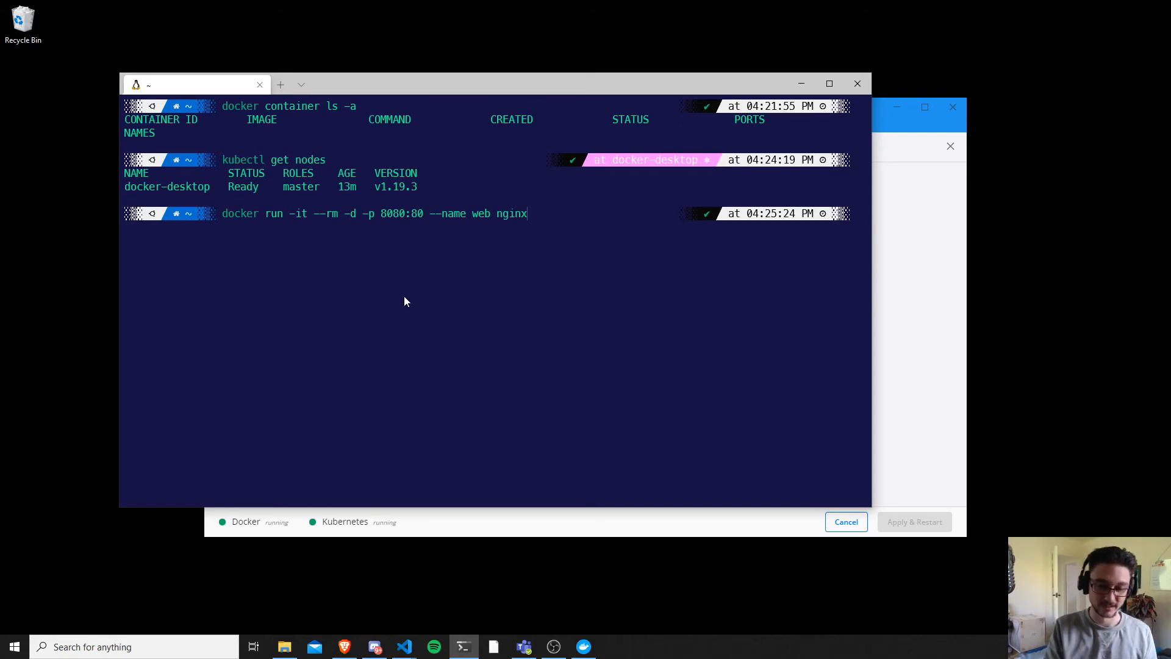
key("Return")
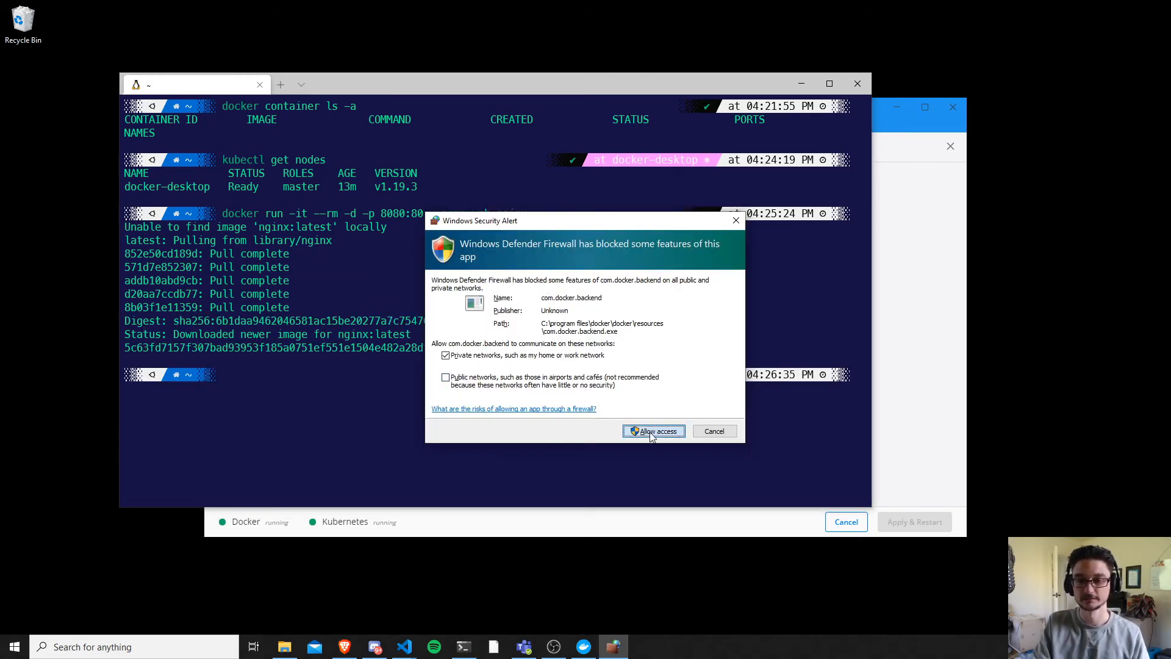
left_click(653, 431)
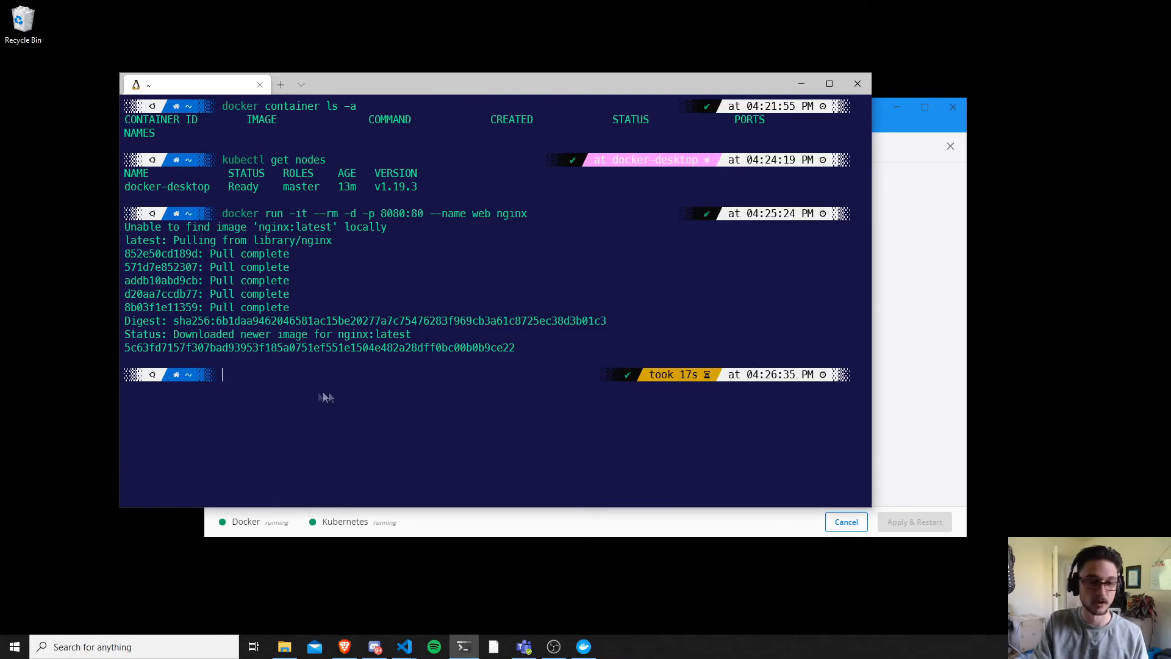
mouse_move(340, 410)
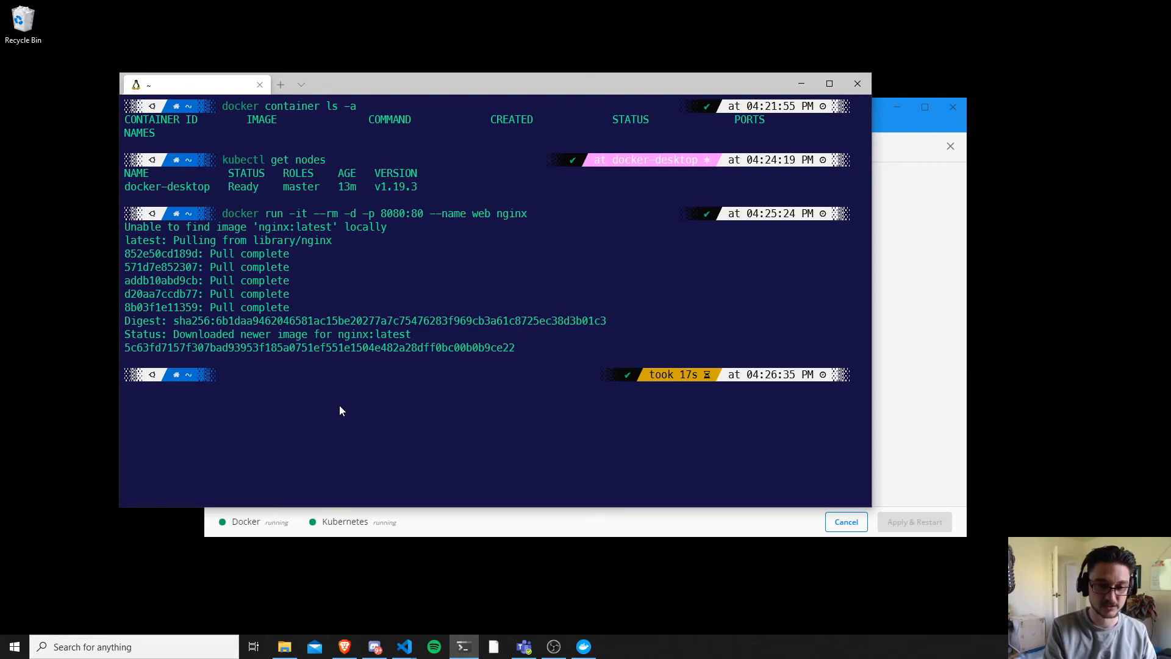
- List all containers with docker container ls -a to confirm web is up
type("docker")
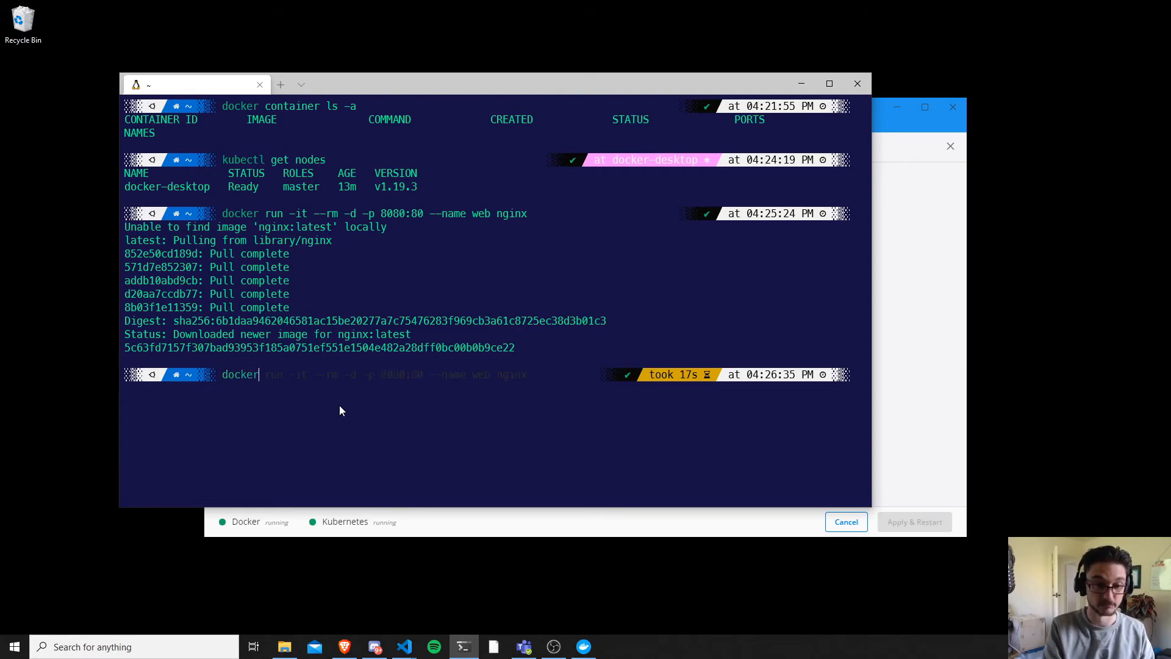
type("container ls -a")
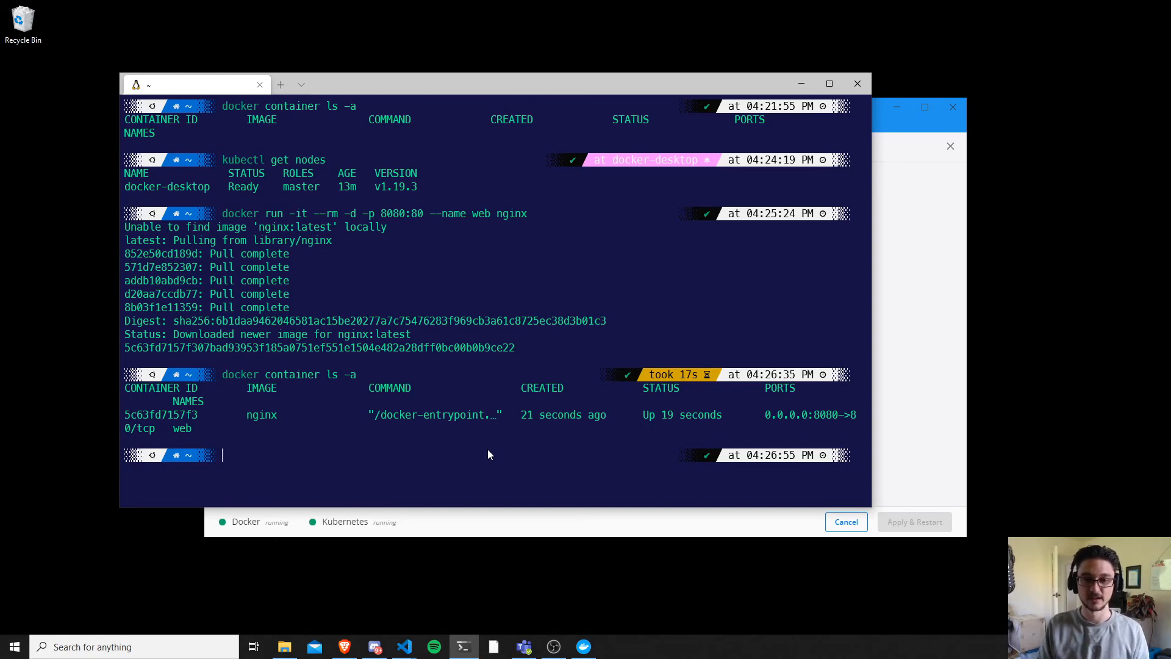
mouse_move(715, 404)
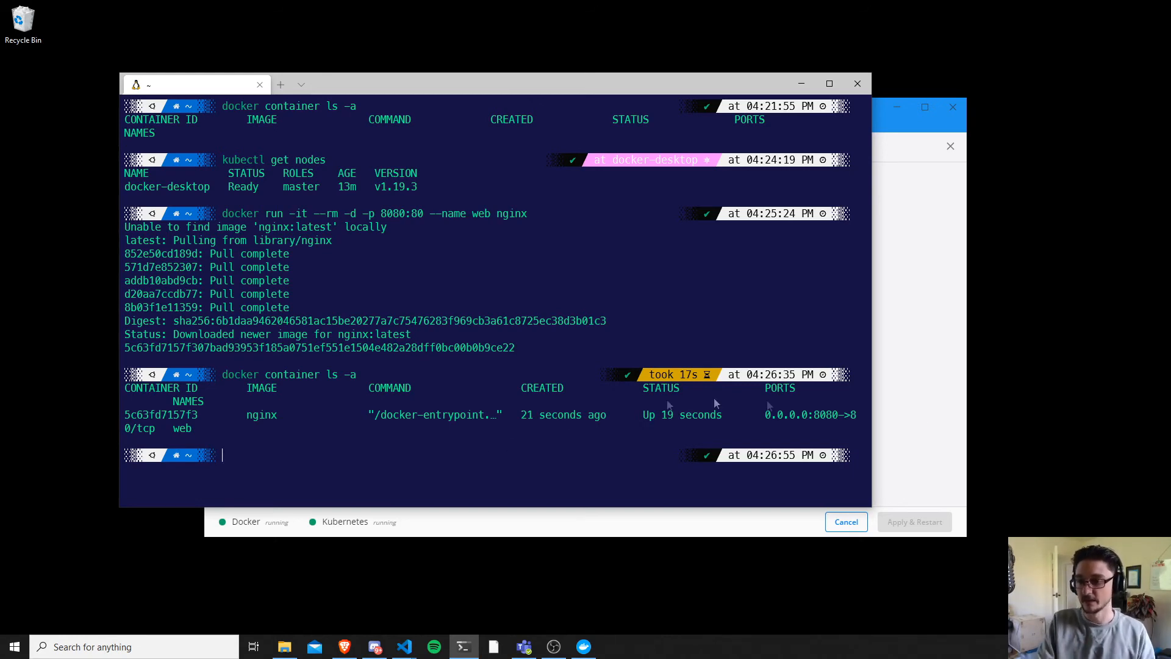
mouse_move(831, 418)
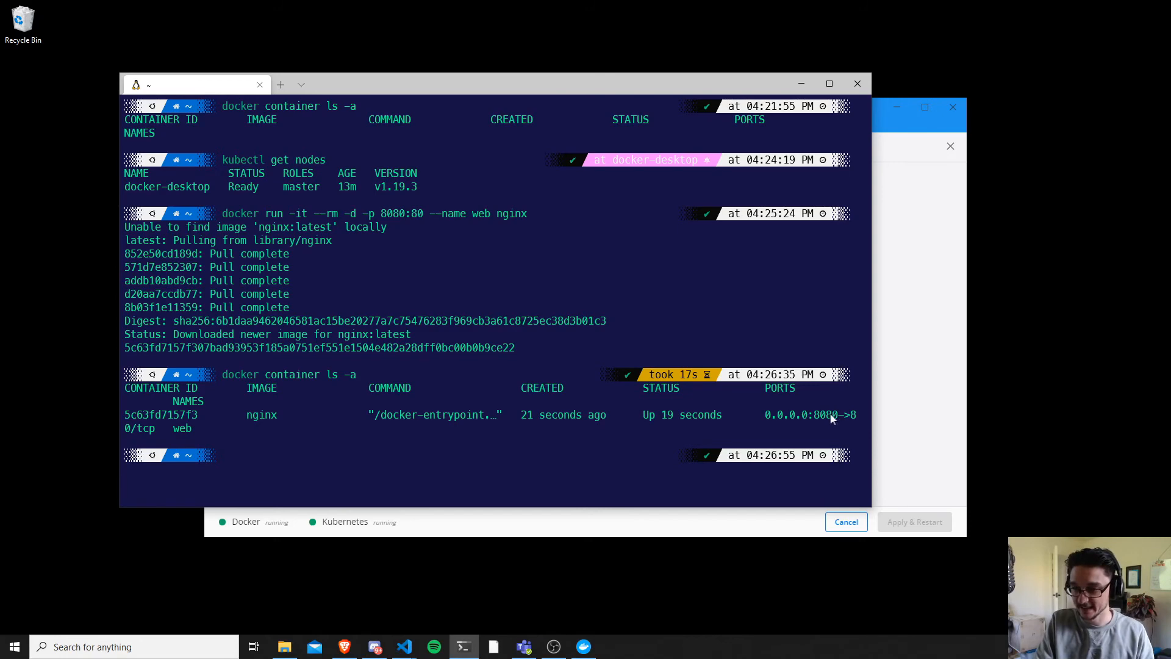
mouse_move(484, 442)
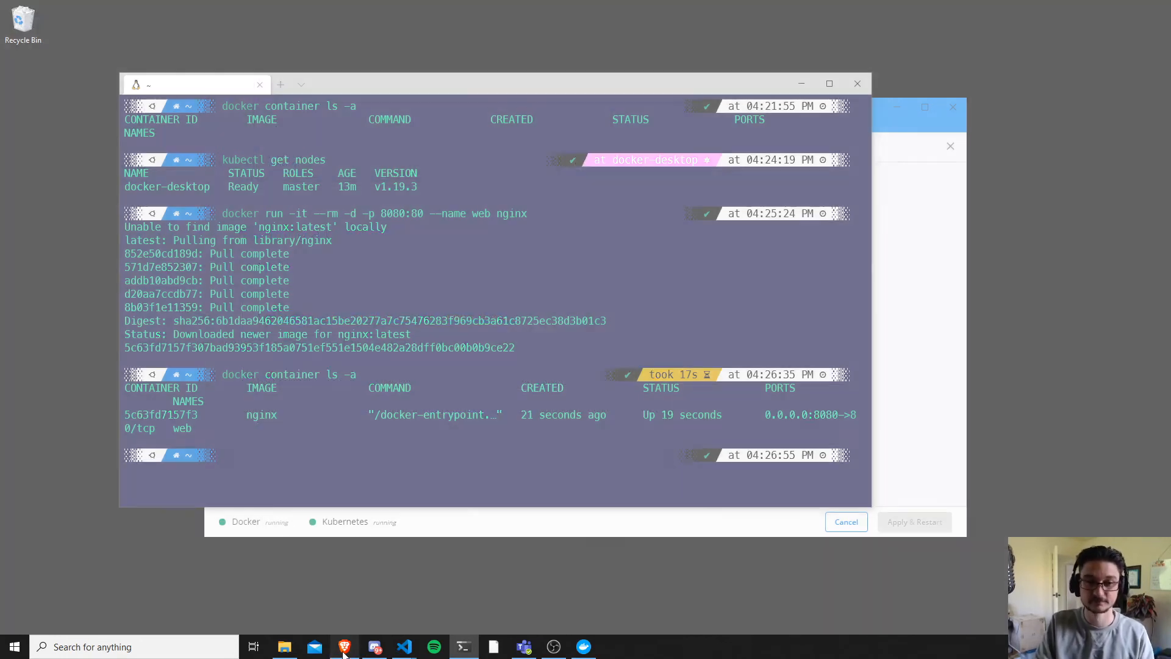
- In Brave, browse to 127.0.0.1:8080 to see the Welcome to nginx page
left_click(344, 647)
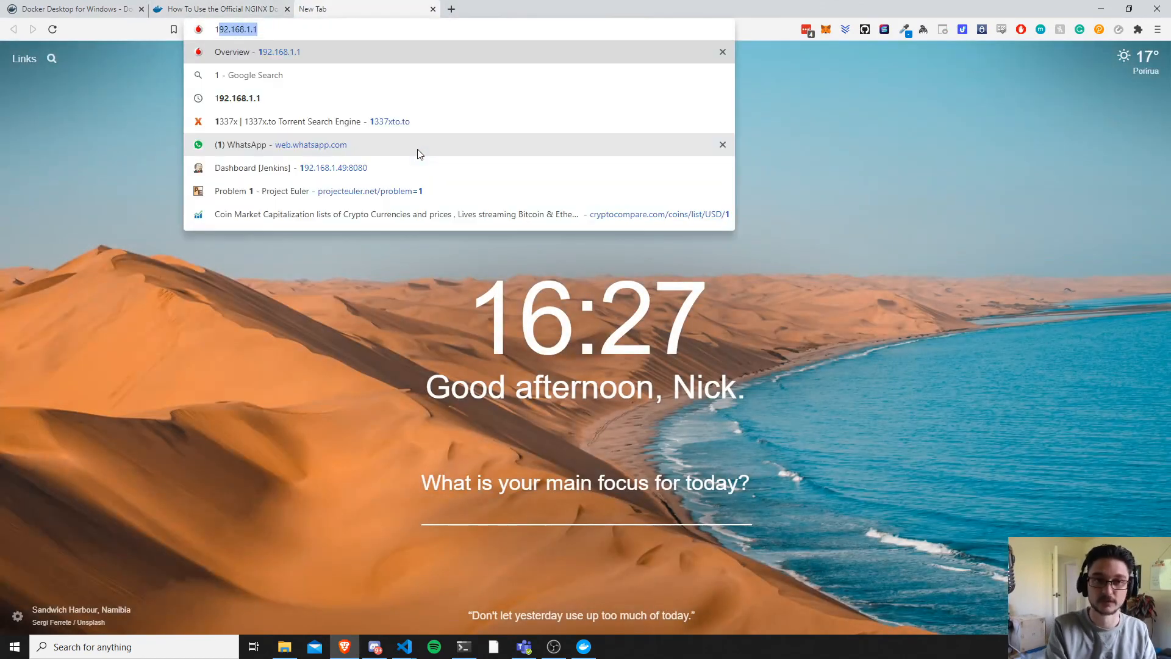
type("127.0.0.1:8080")
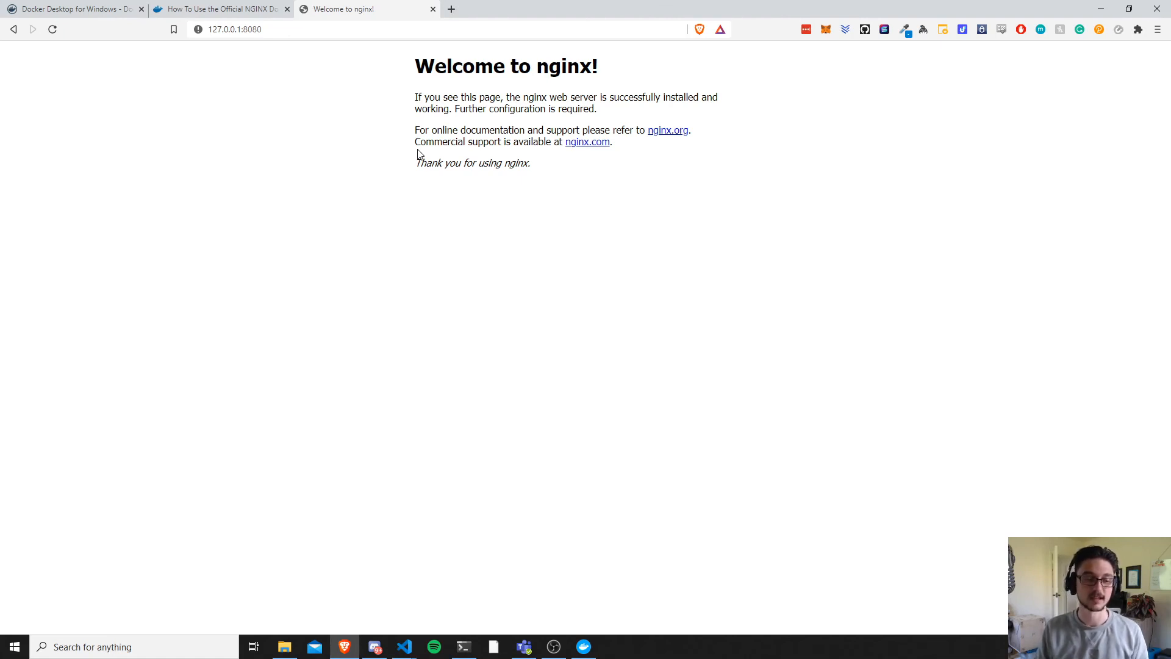
mouse_move(1107, 25)
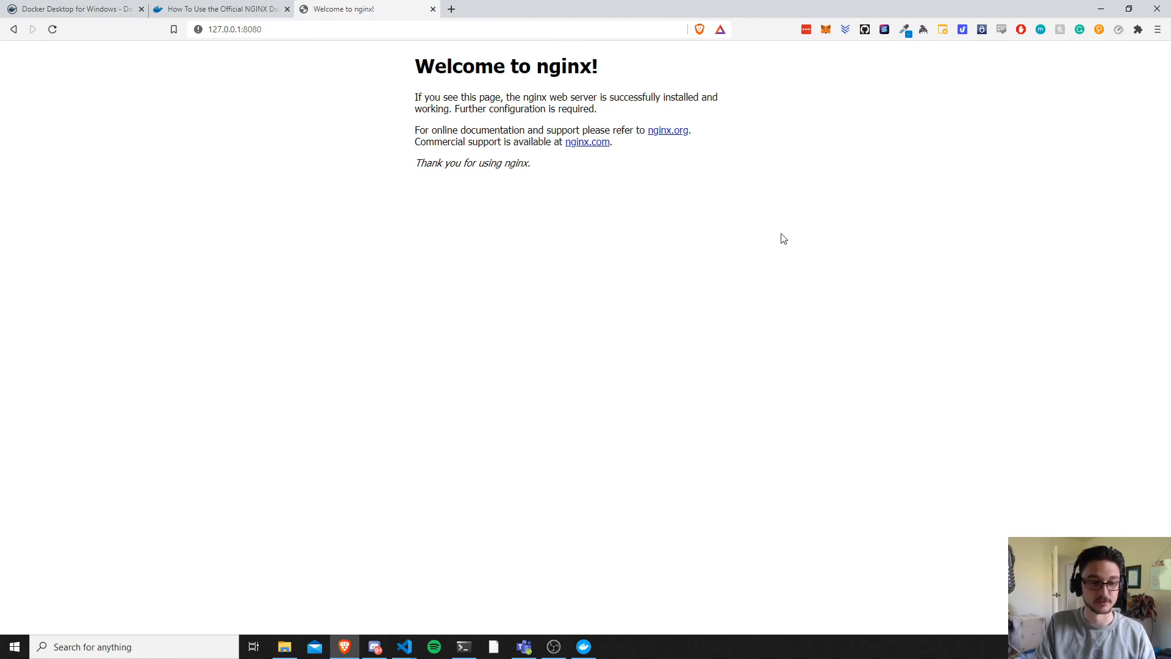
mouse_move(627, 130)
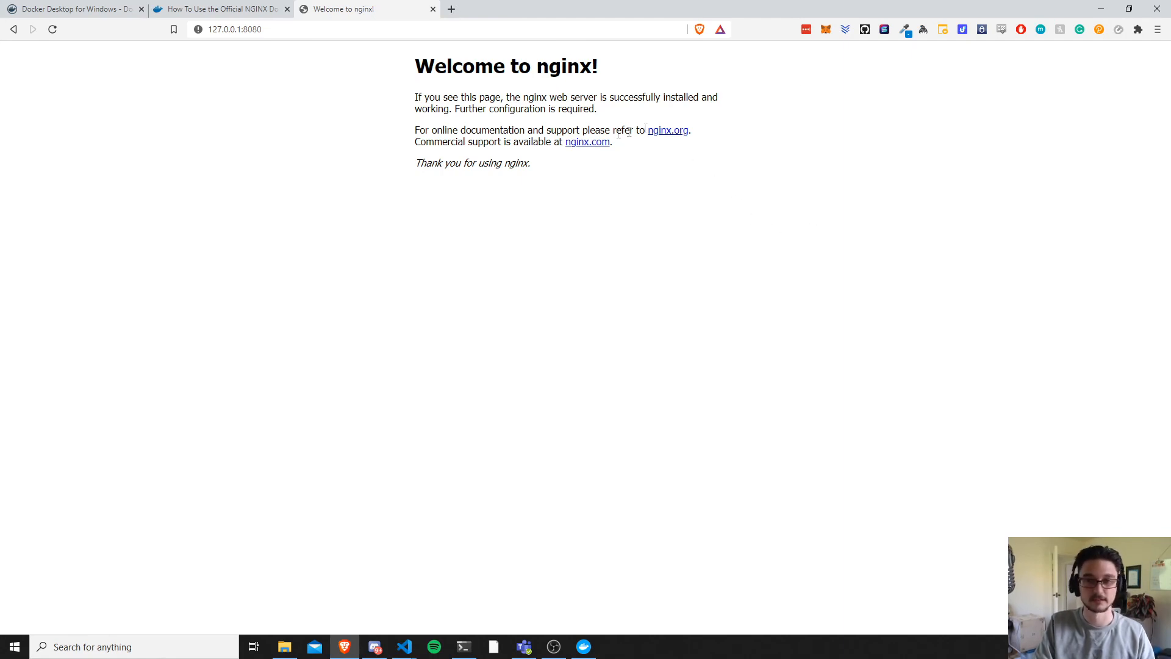
- Create the web deployment from gcr.io/google-samples/hello-app:1.0 and list pods to see it Running
left_click(464, 646)
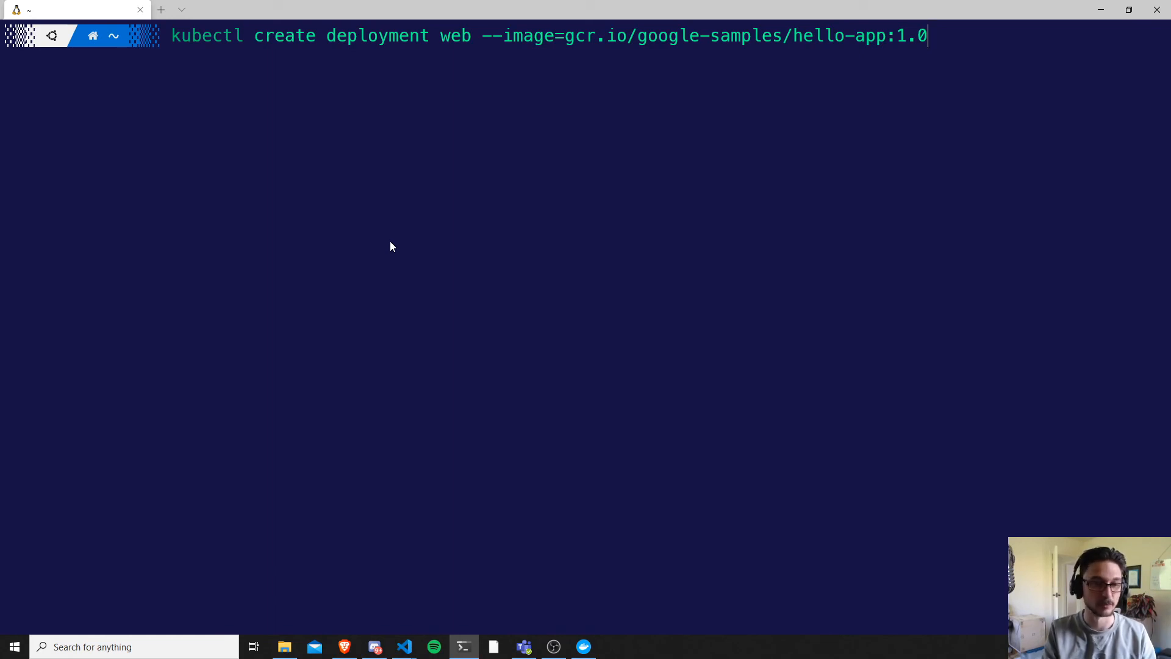
key("Return")
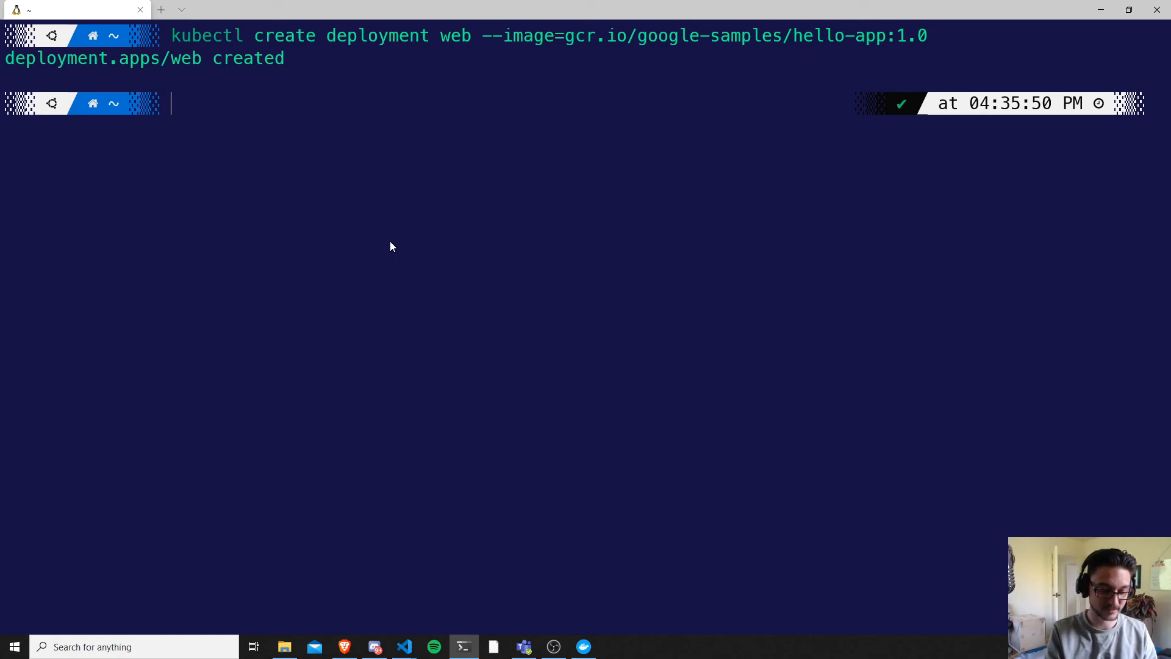
type("kubectl get")
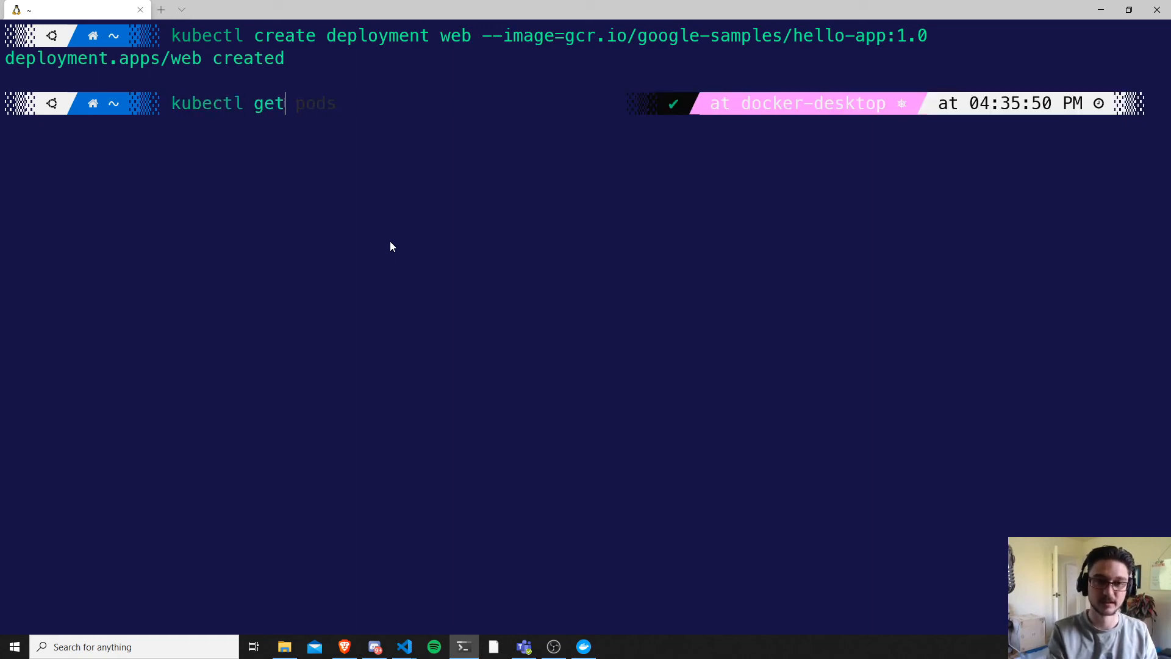
key("Return")
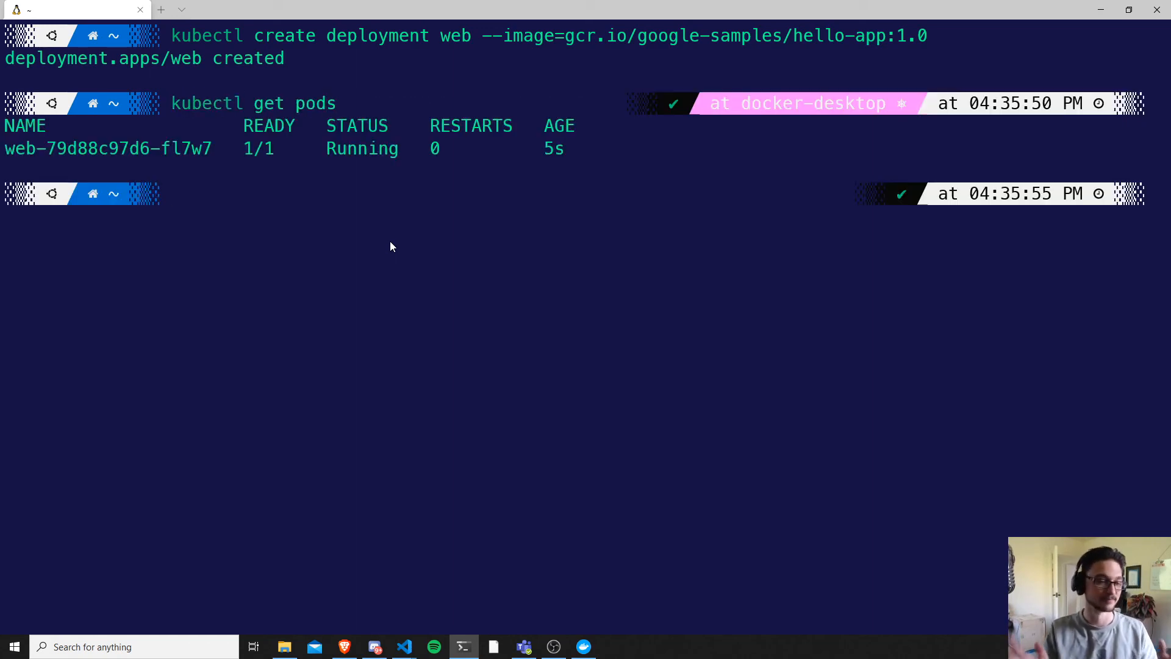